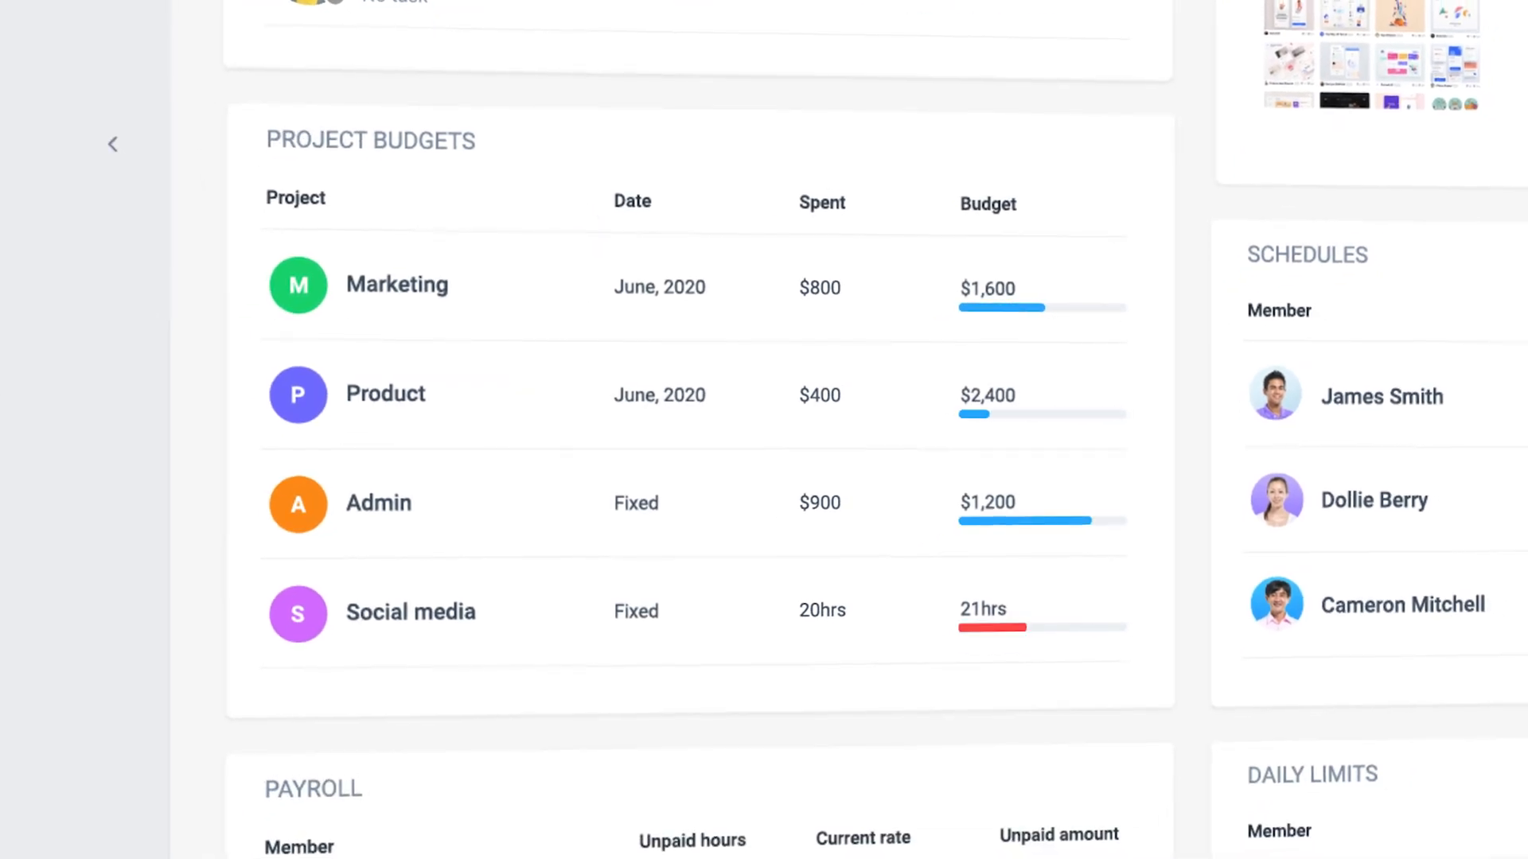
Scroll the Hubstaff integrations list past project management and payroll to Payment processors and Accounting.
scroll("right", 3)
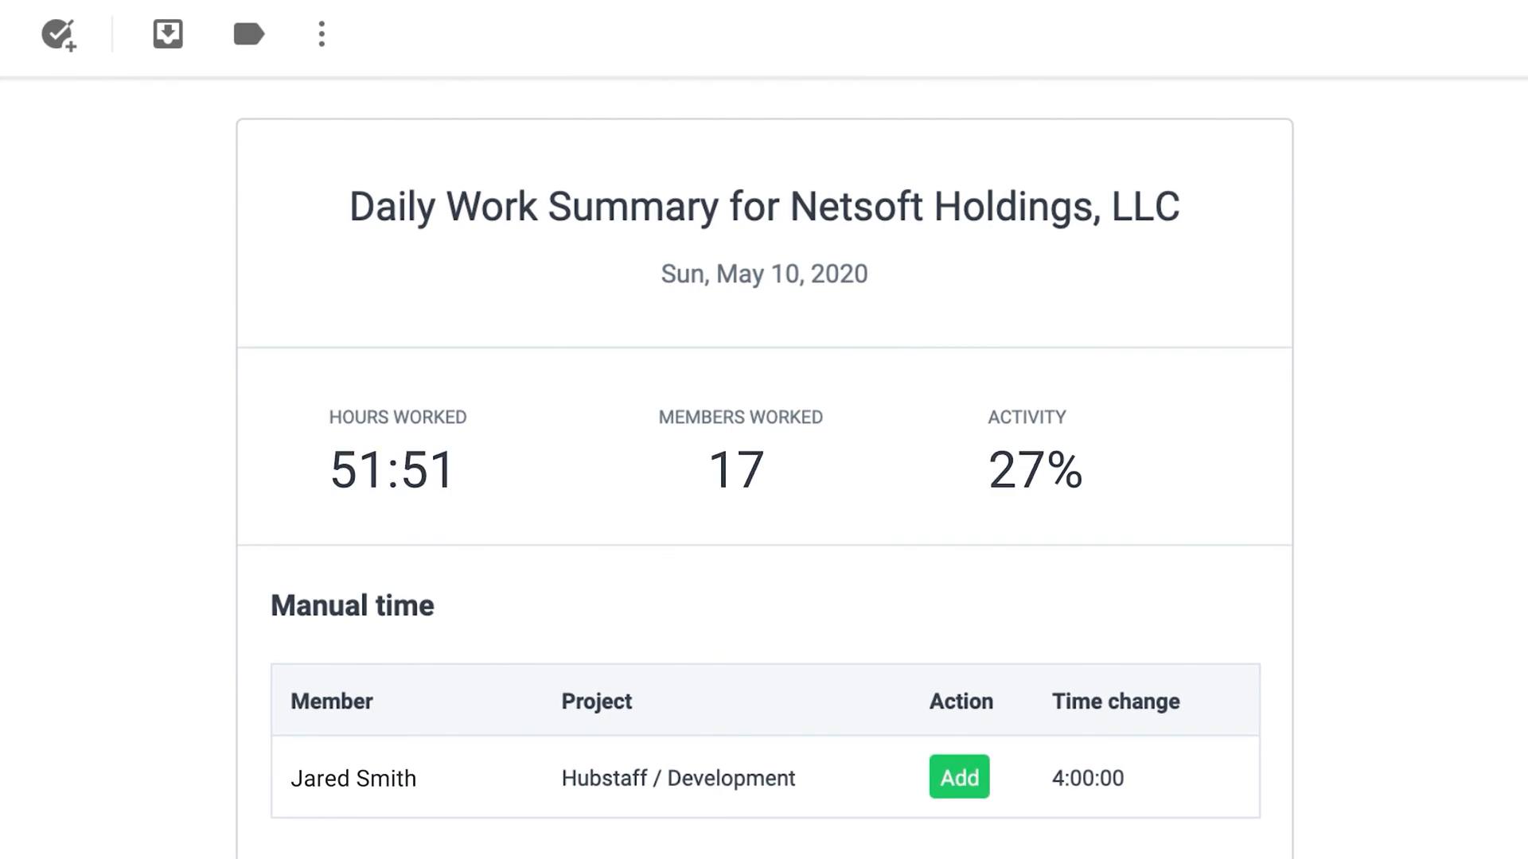
scroll("down", 3)
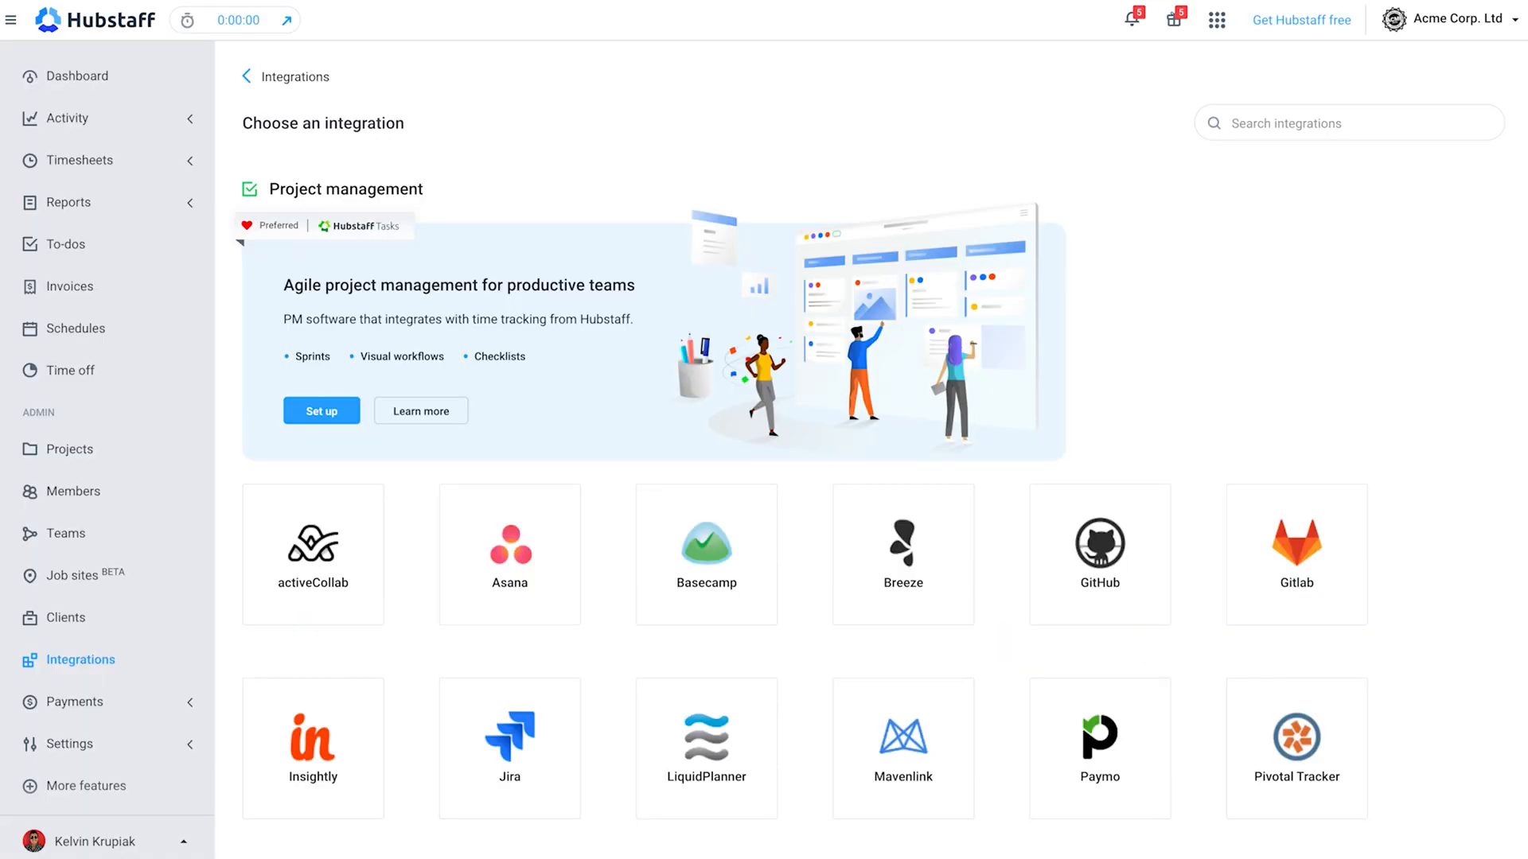
scroll("down", 3)
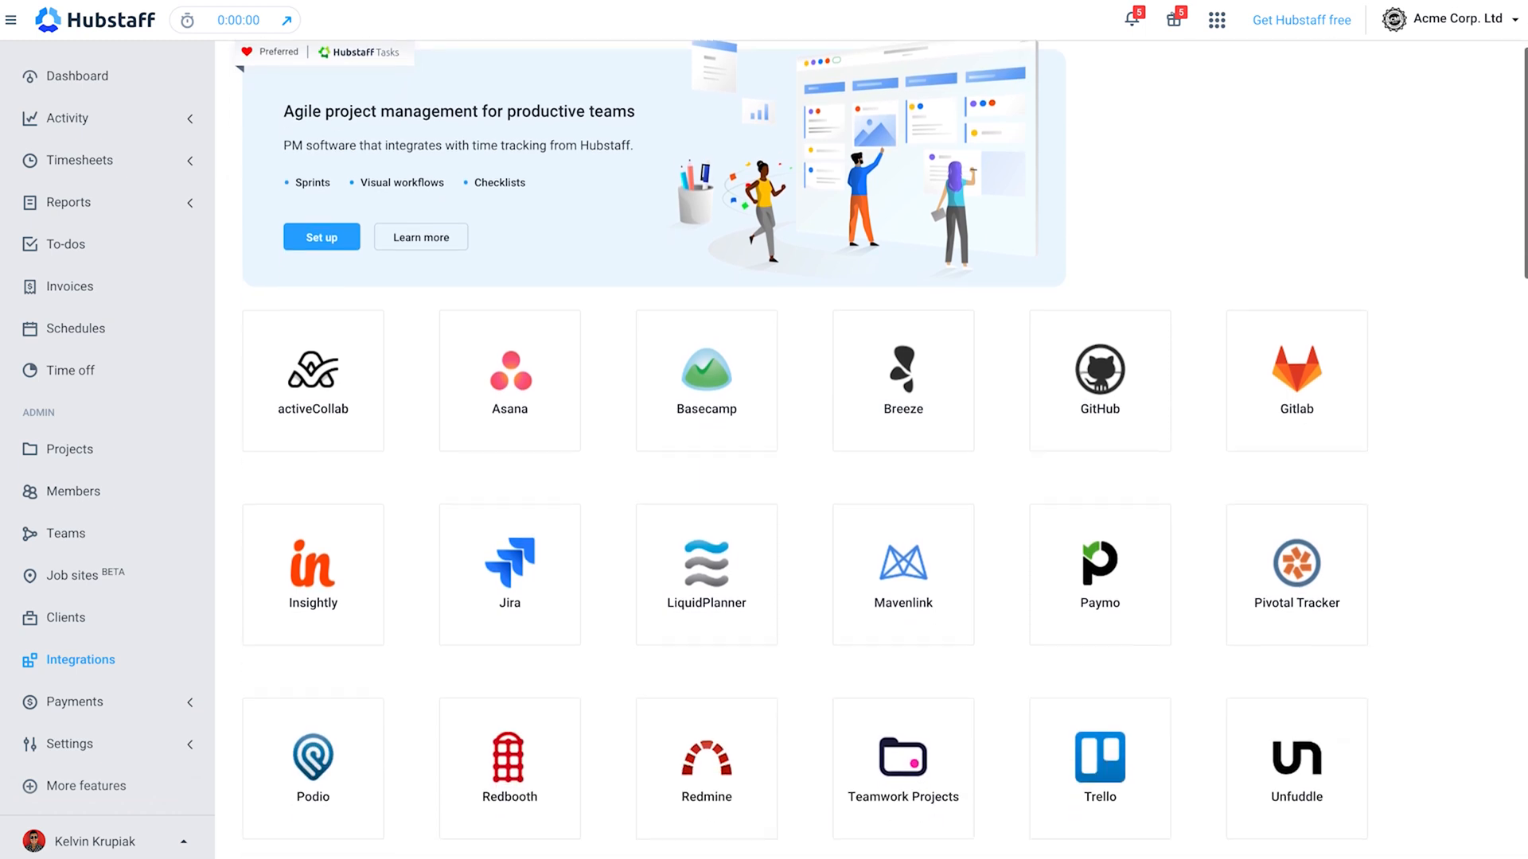
scroll("down", 3)
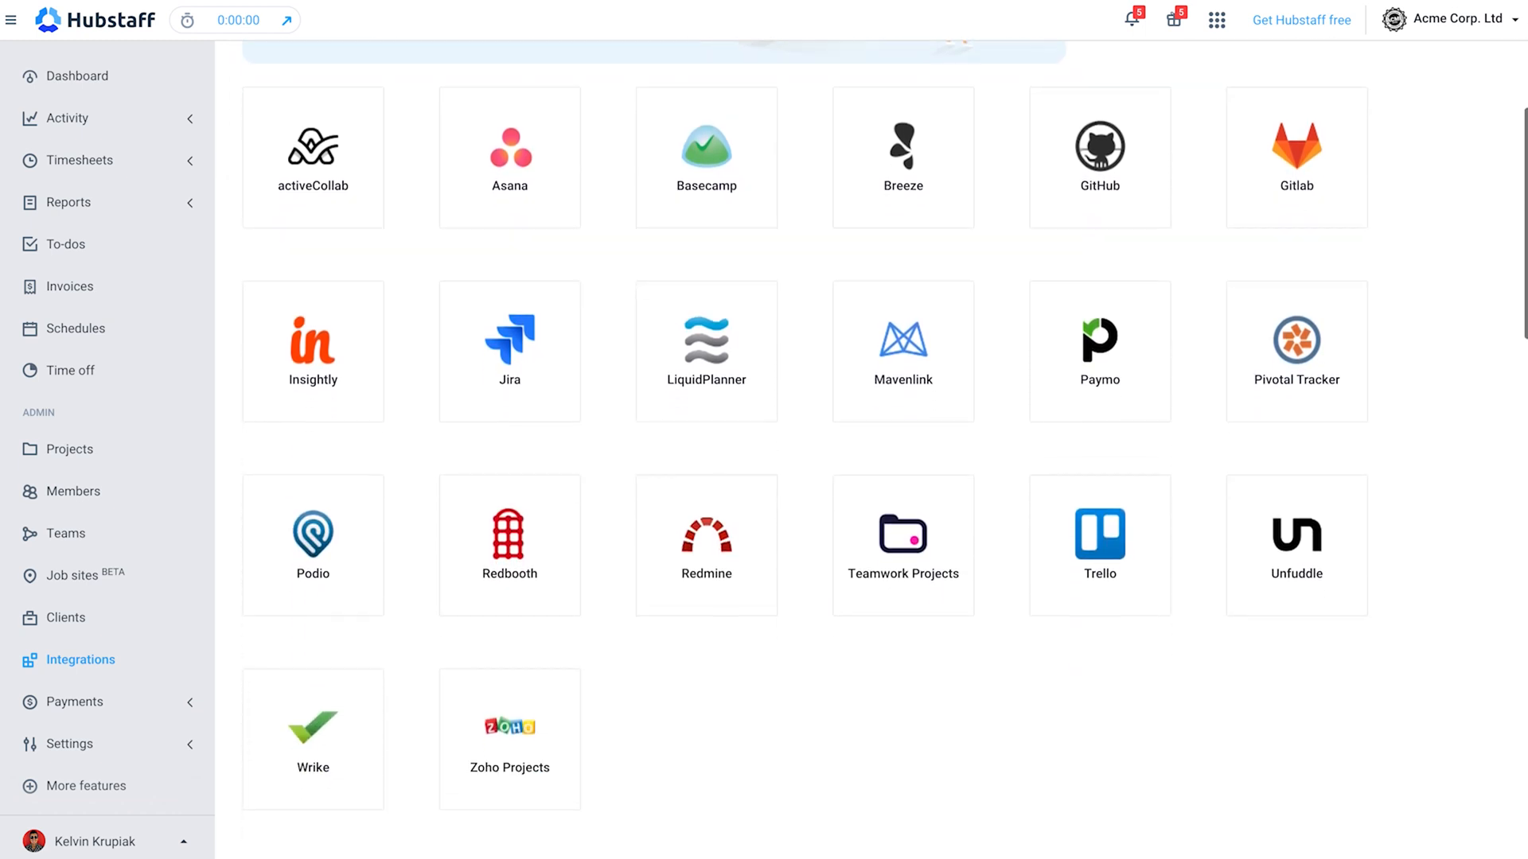
scroll("down", 3)
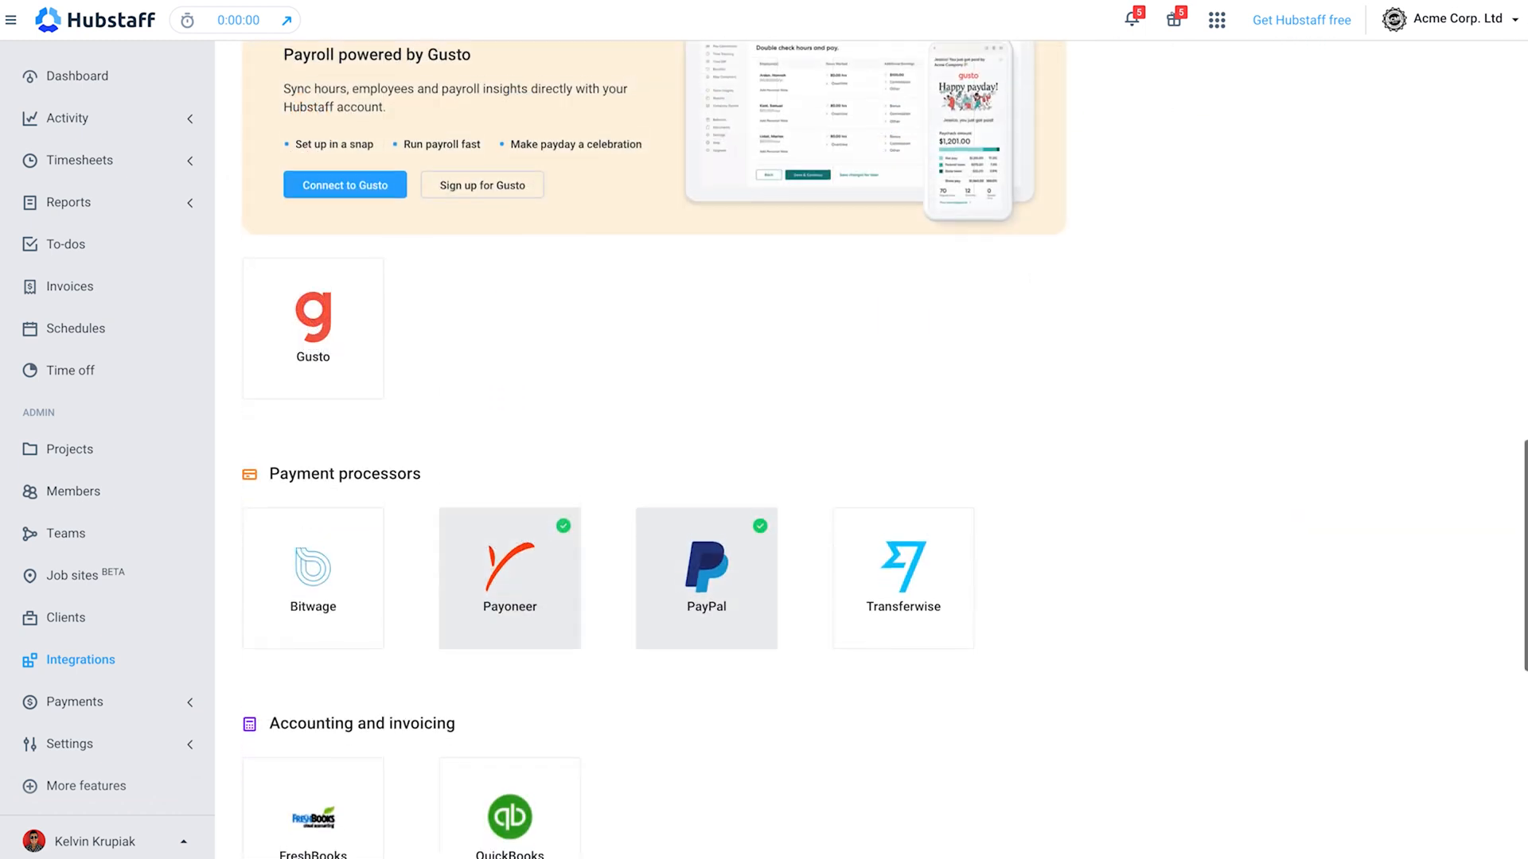
scroll("down", 3)
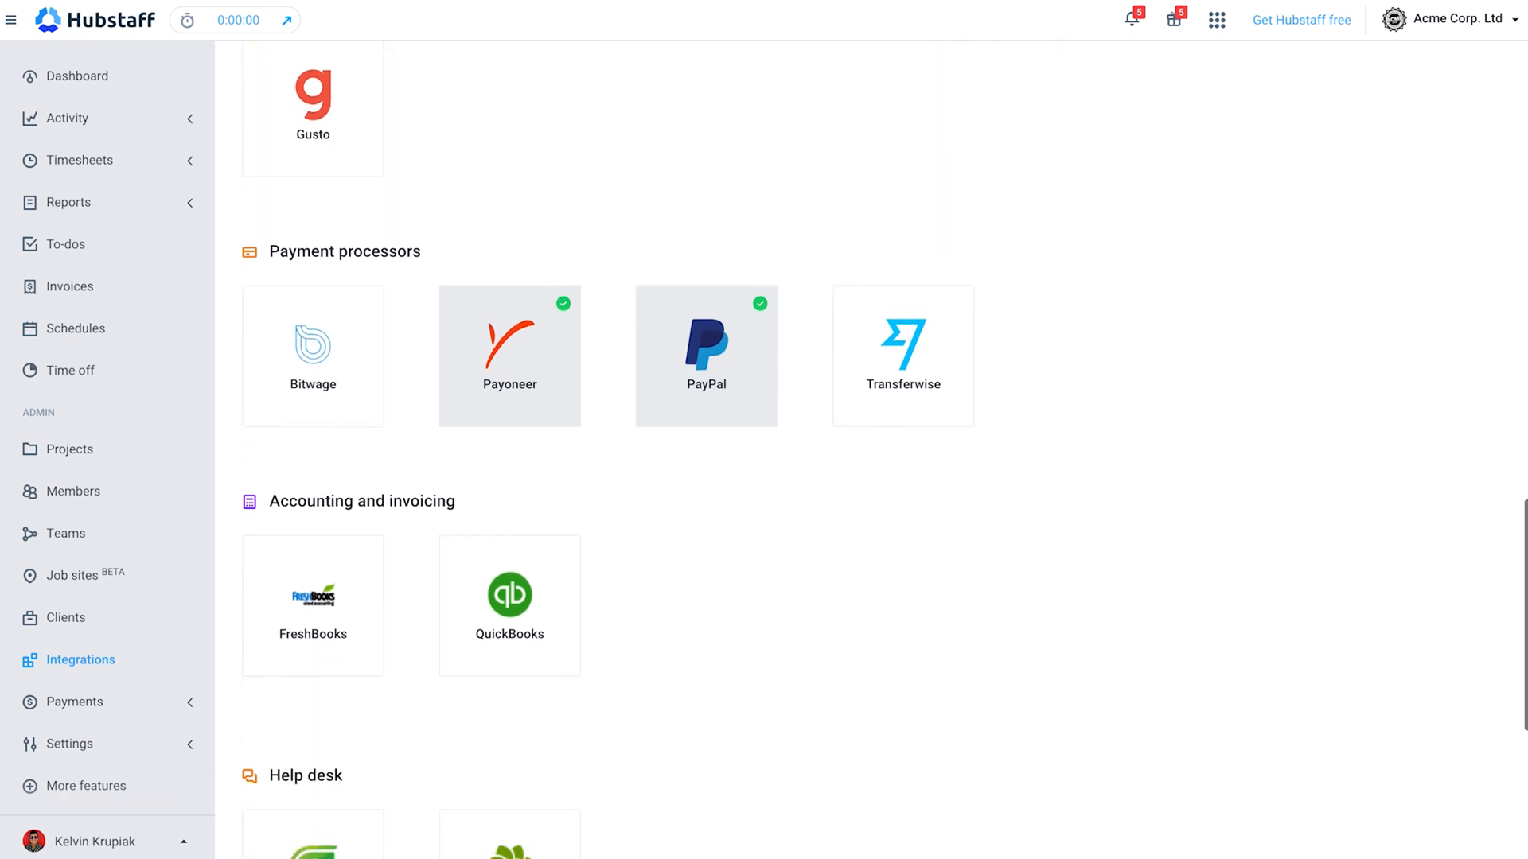
scroll("down", 3)
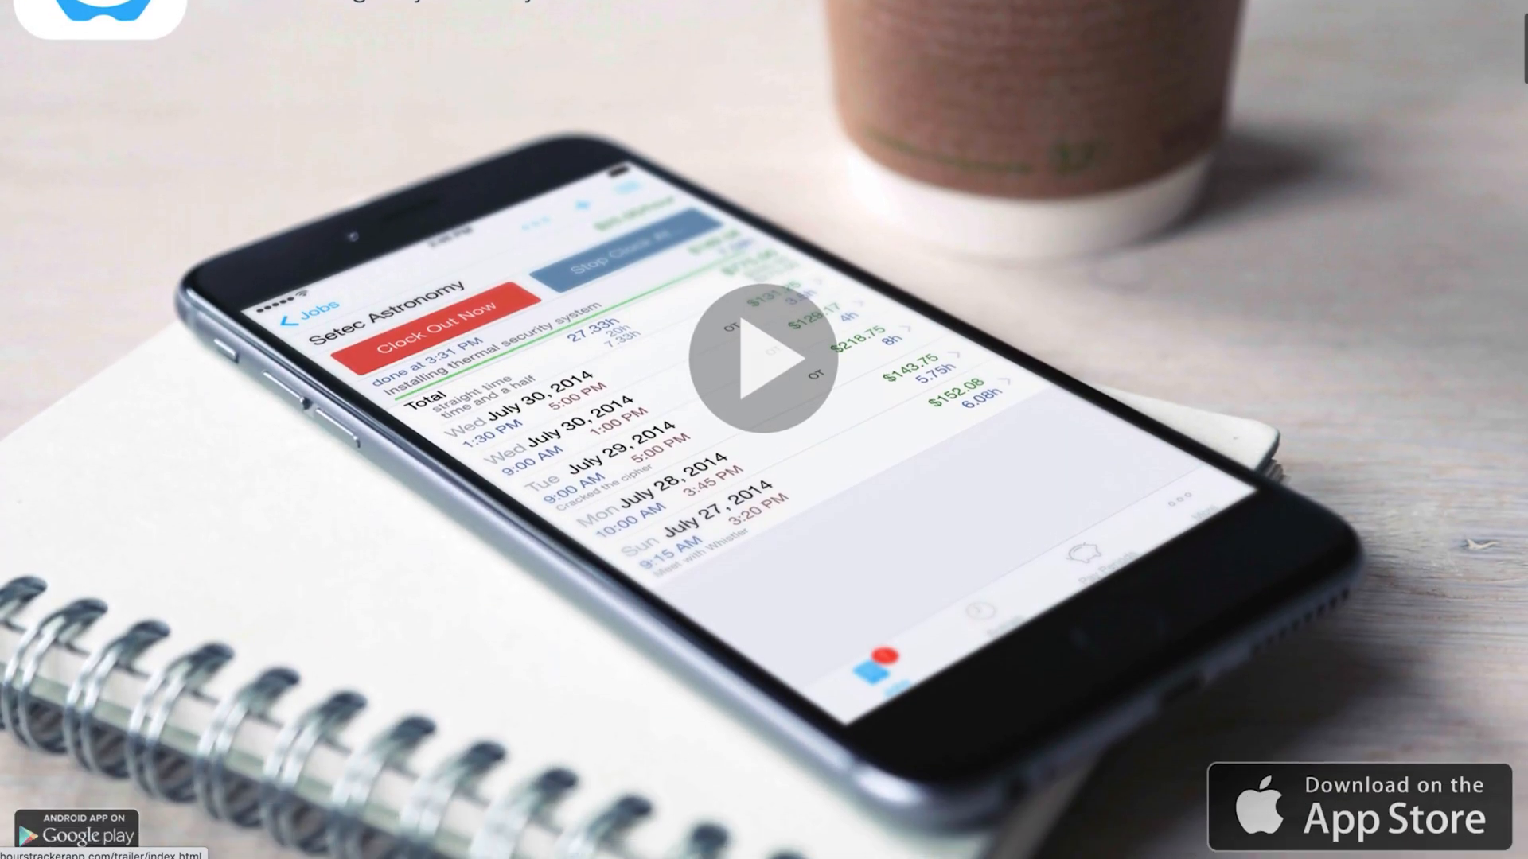
scroll("down", 3)
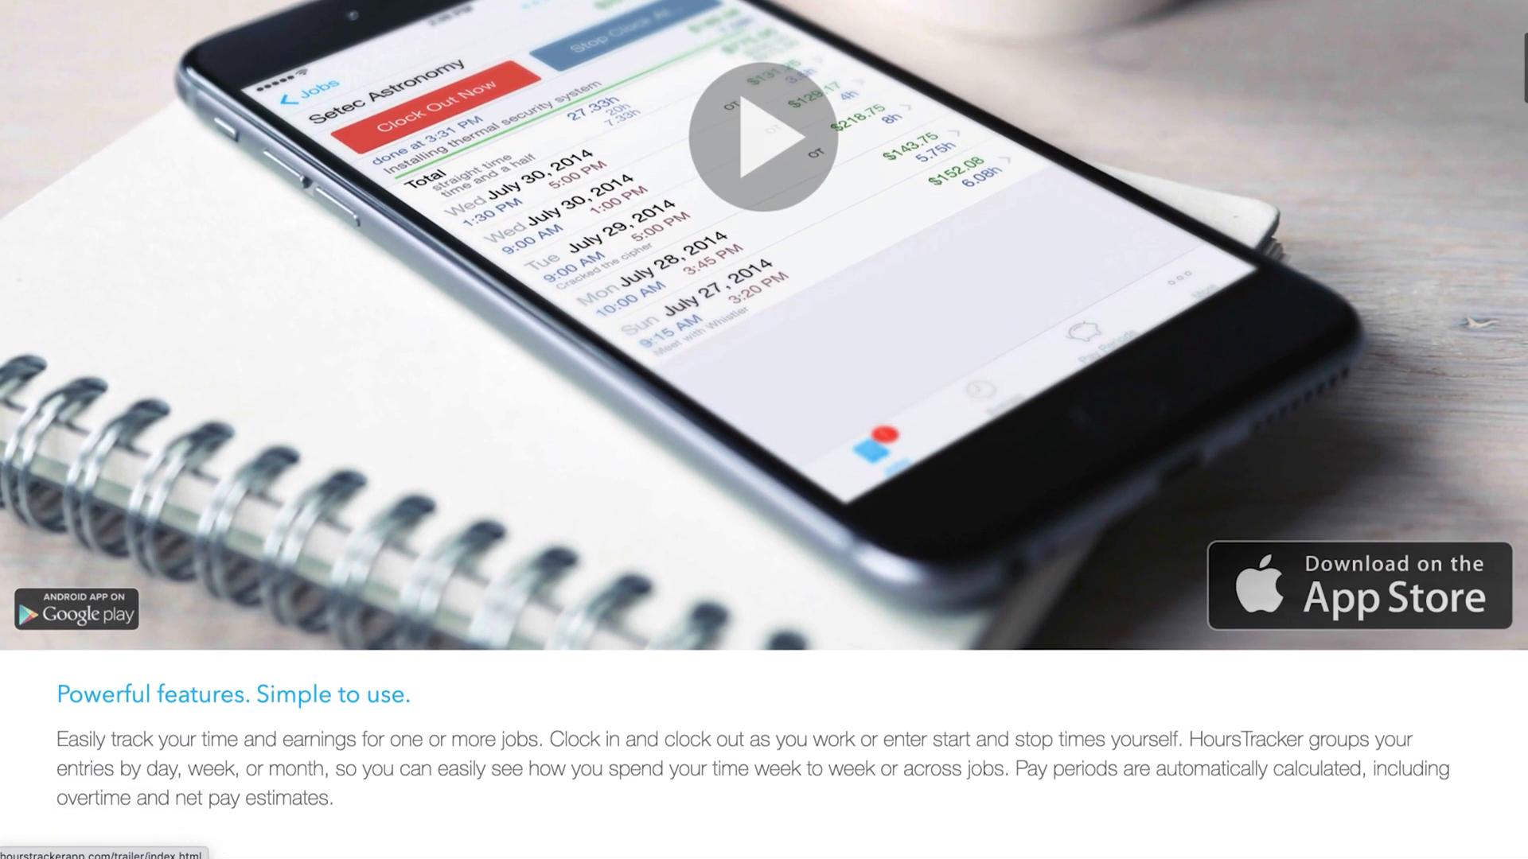
scroll("down", 3)
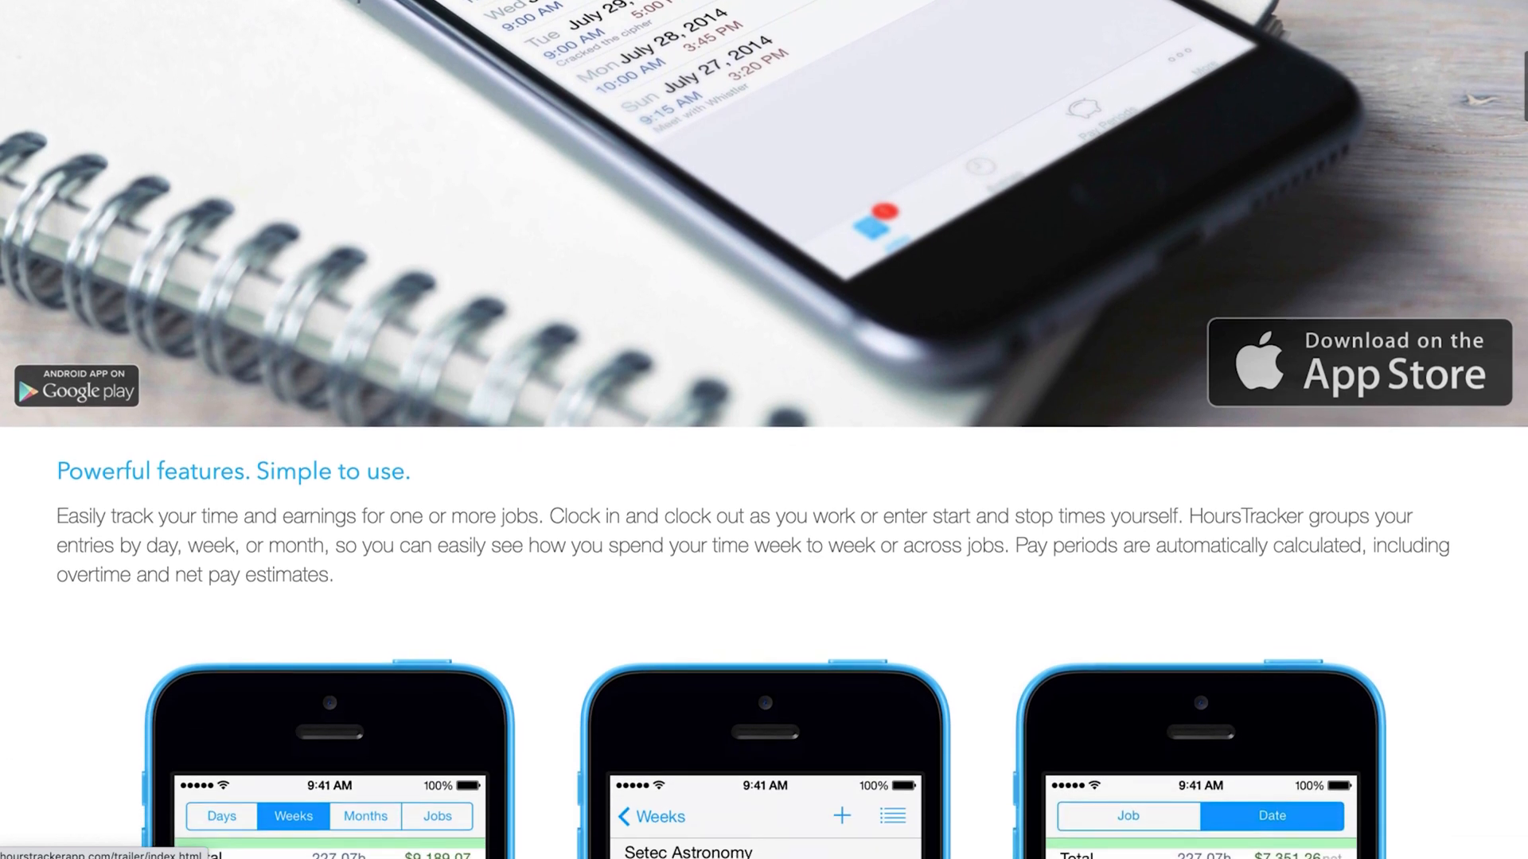
scroll("down", 3)
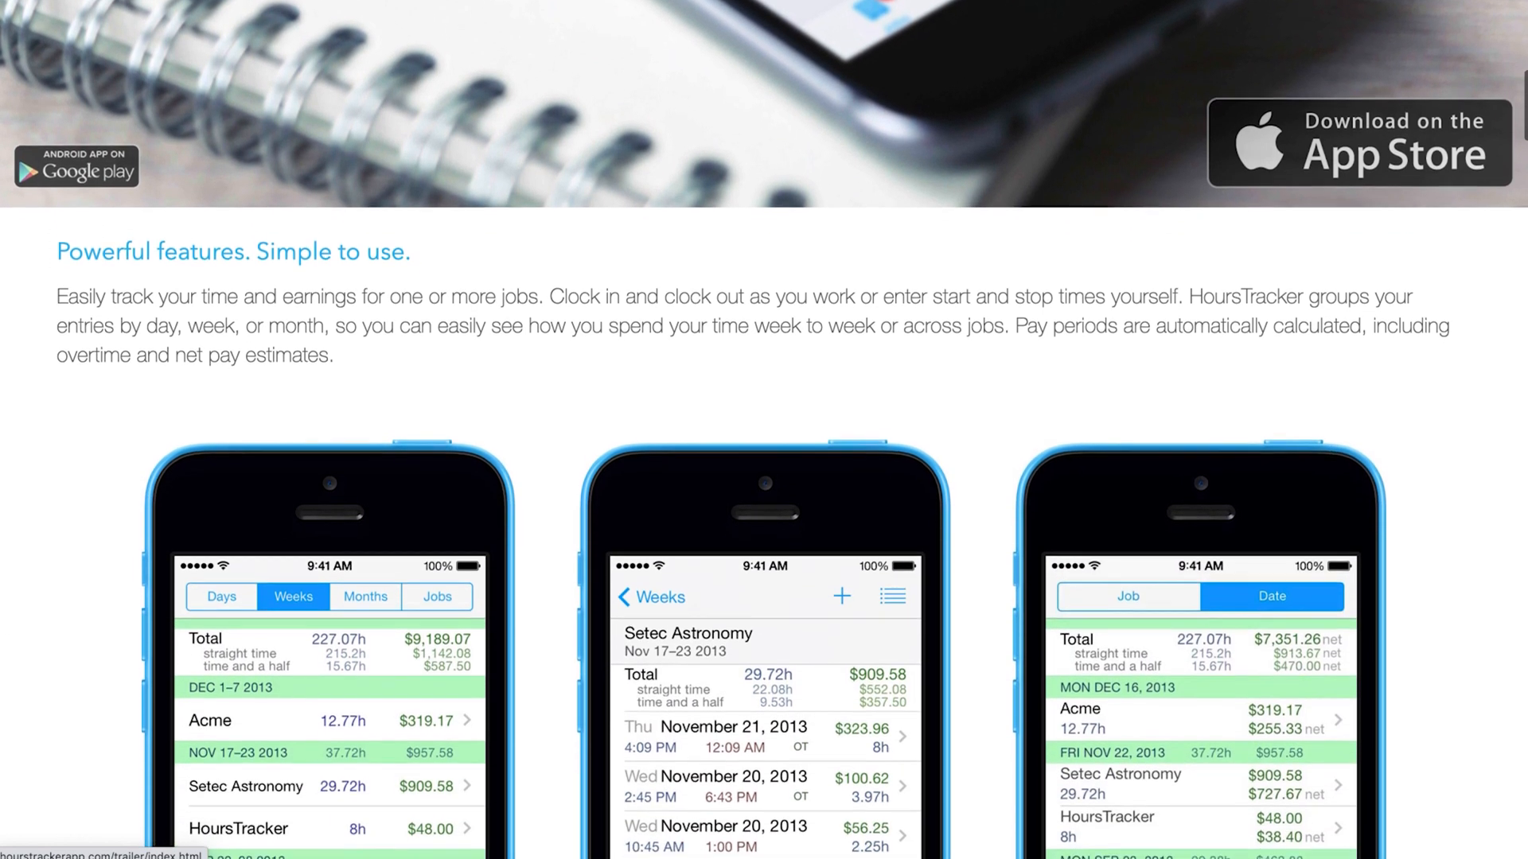
scroll("down", 3)
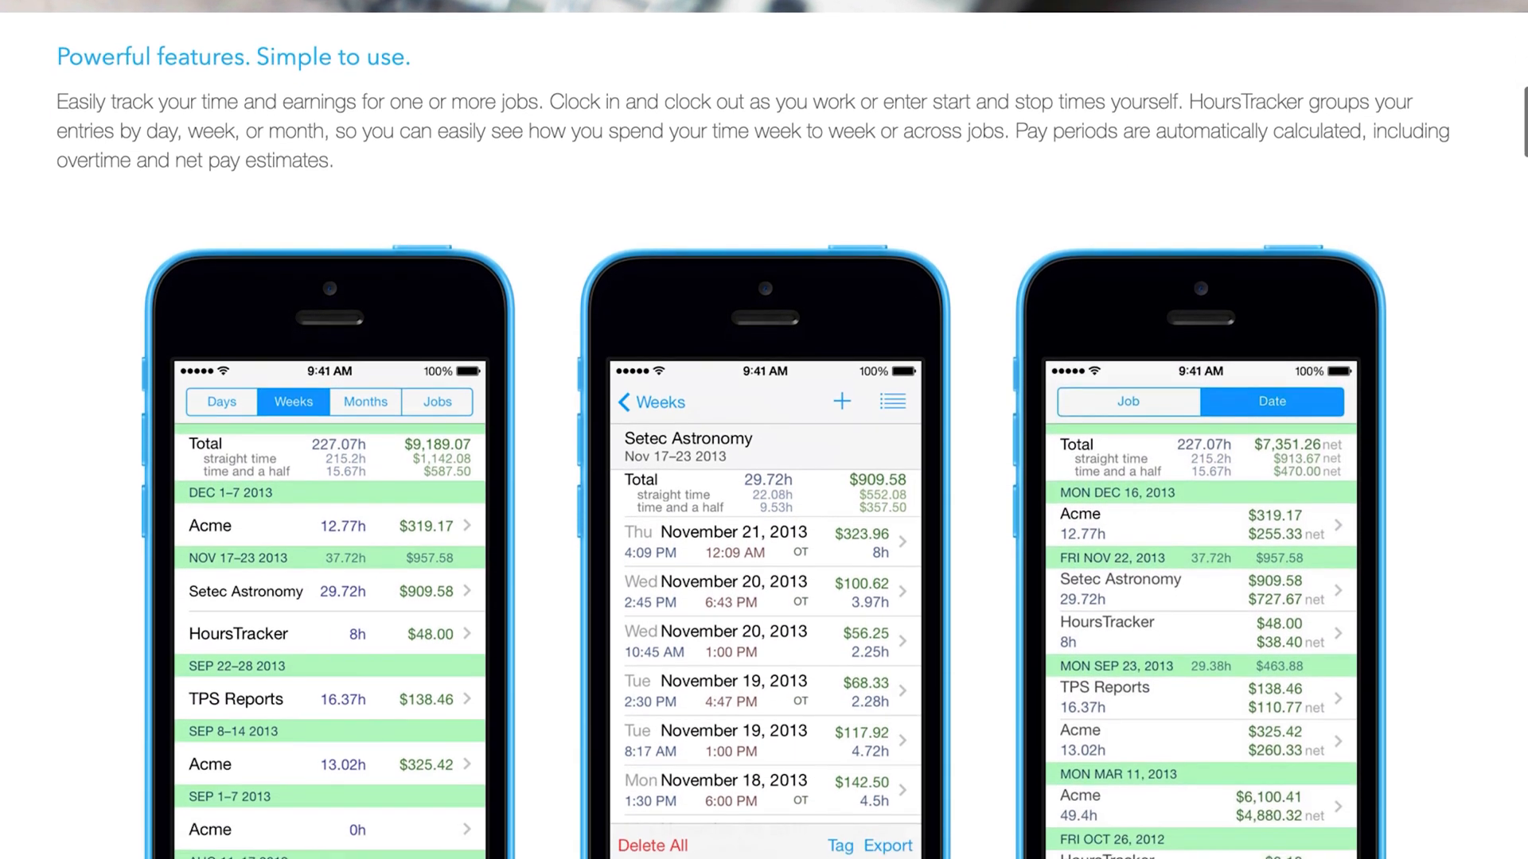
scroll("down", 3)
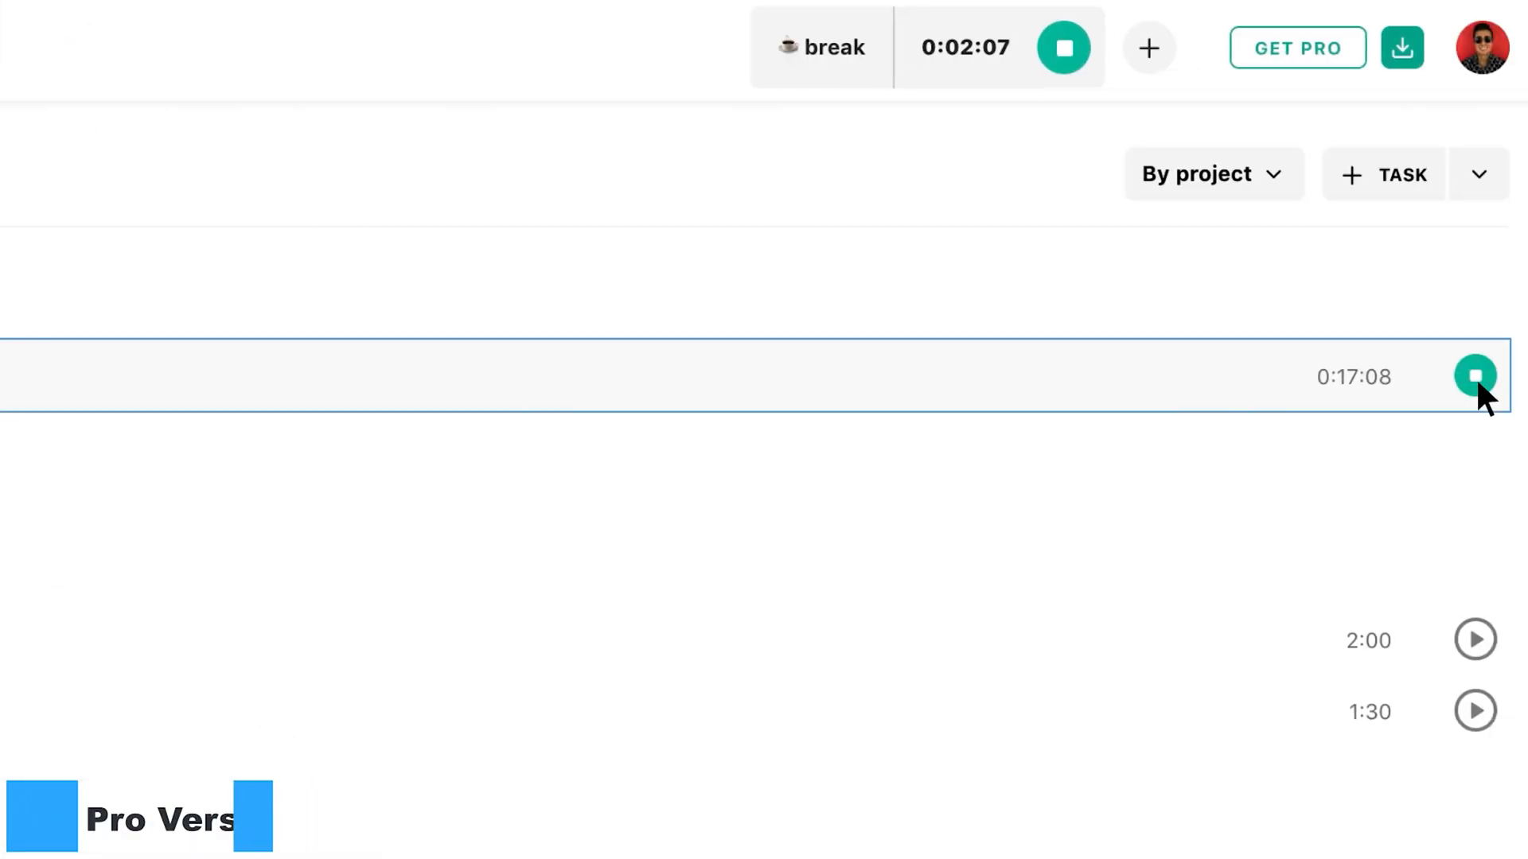
Stop the break timer and review the dashboard's project, client and Team Hours totals.
left_click(1472, 376)
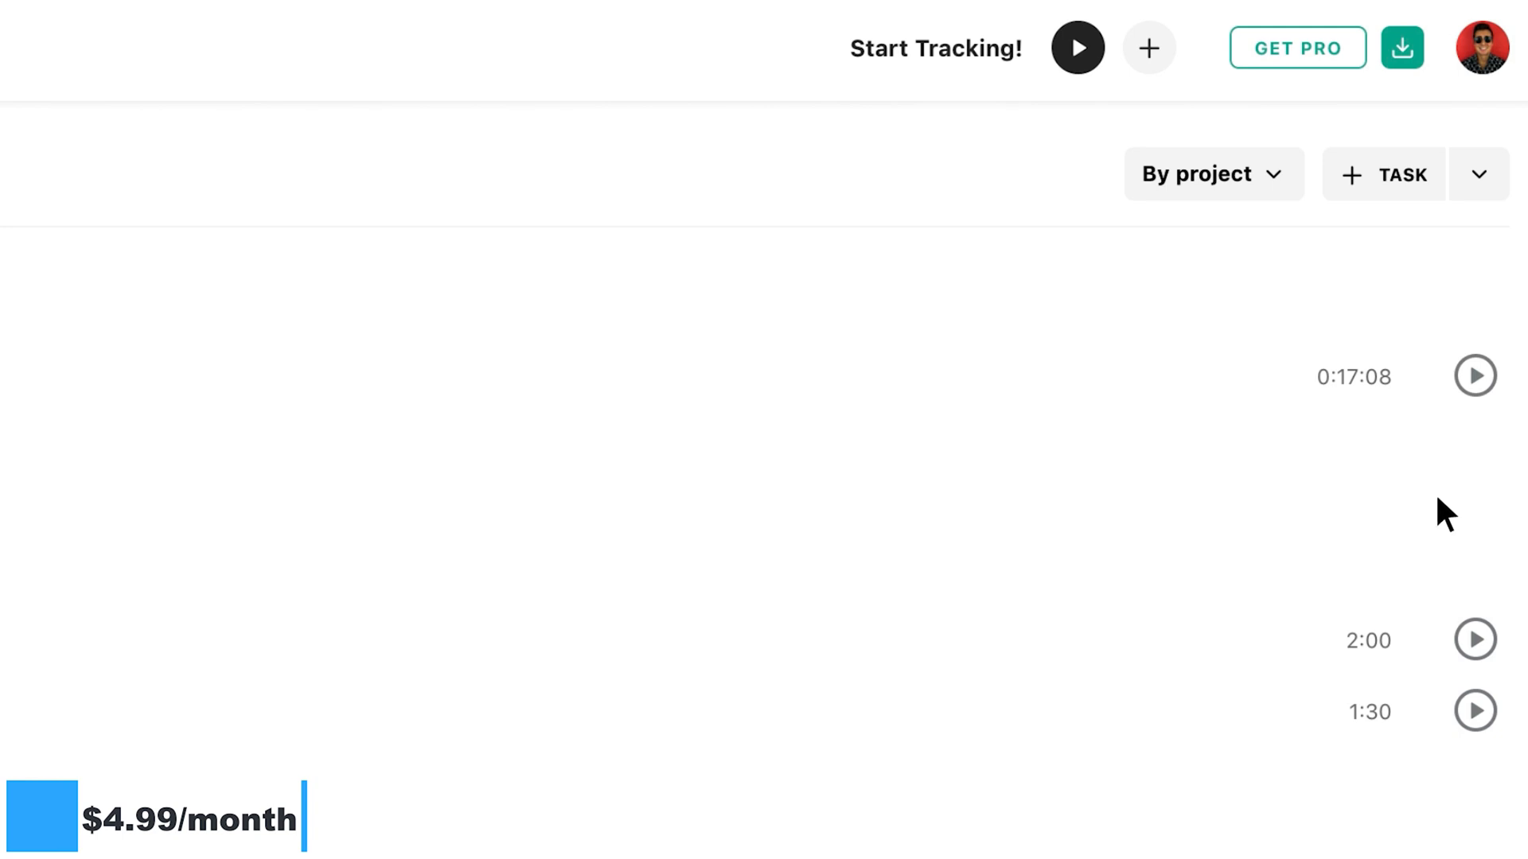
left_click(1475, 639)
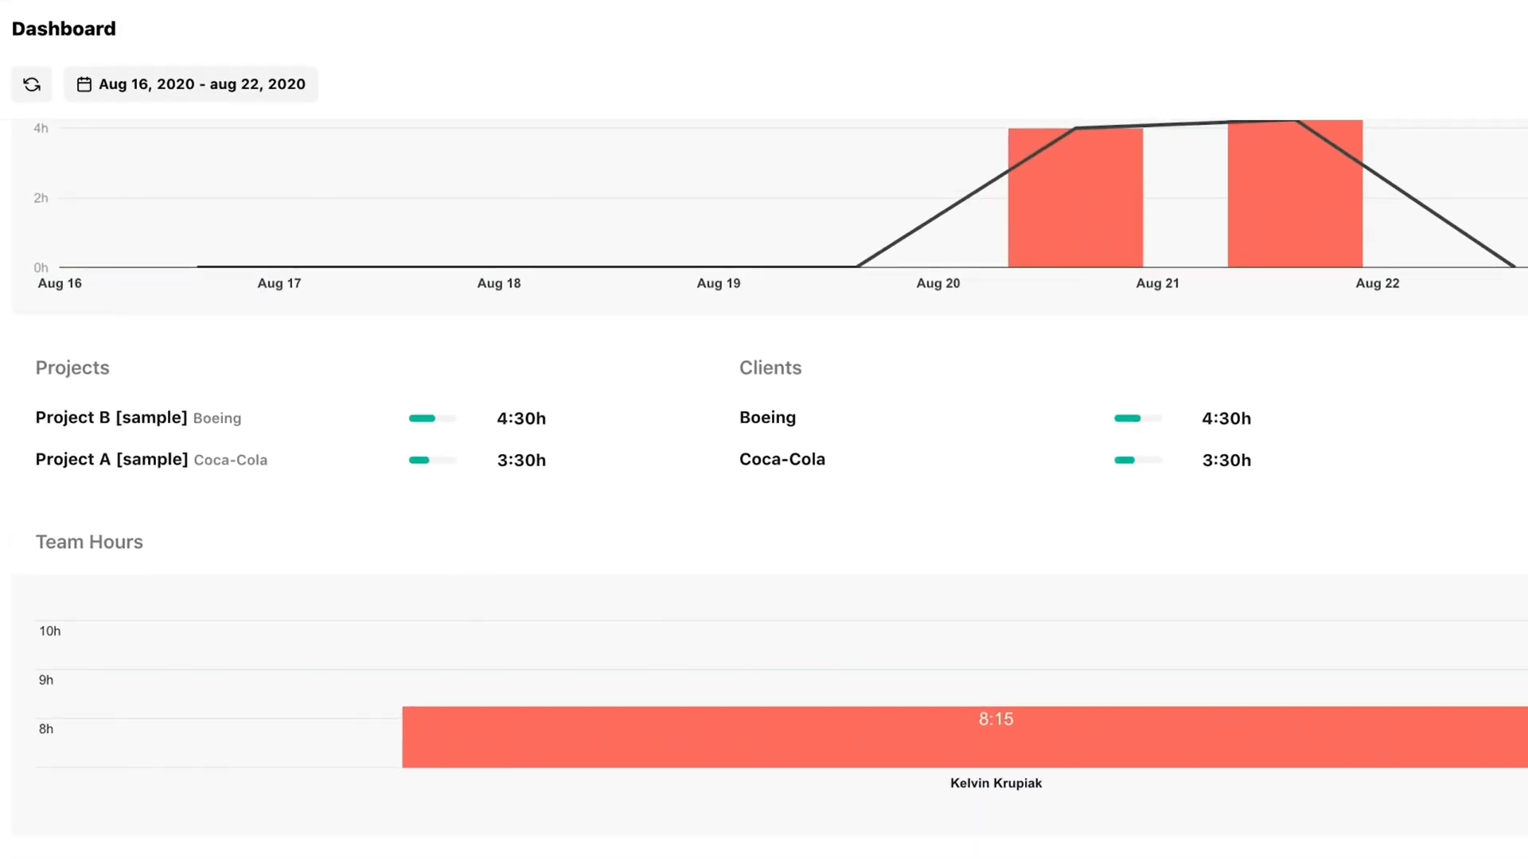
scroll("down", 3)
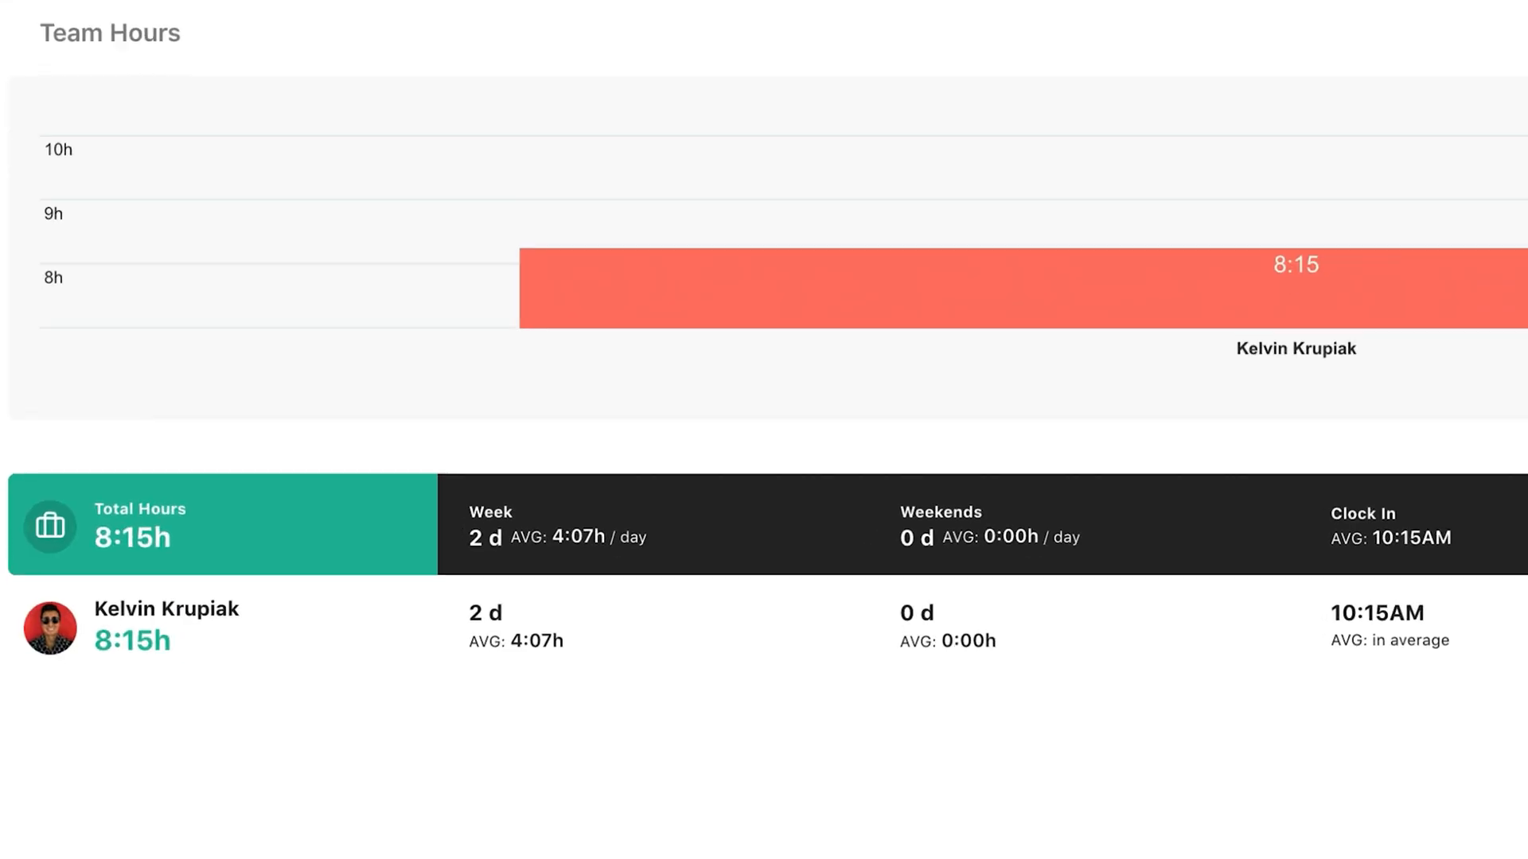
scroll("down", 3)
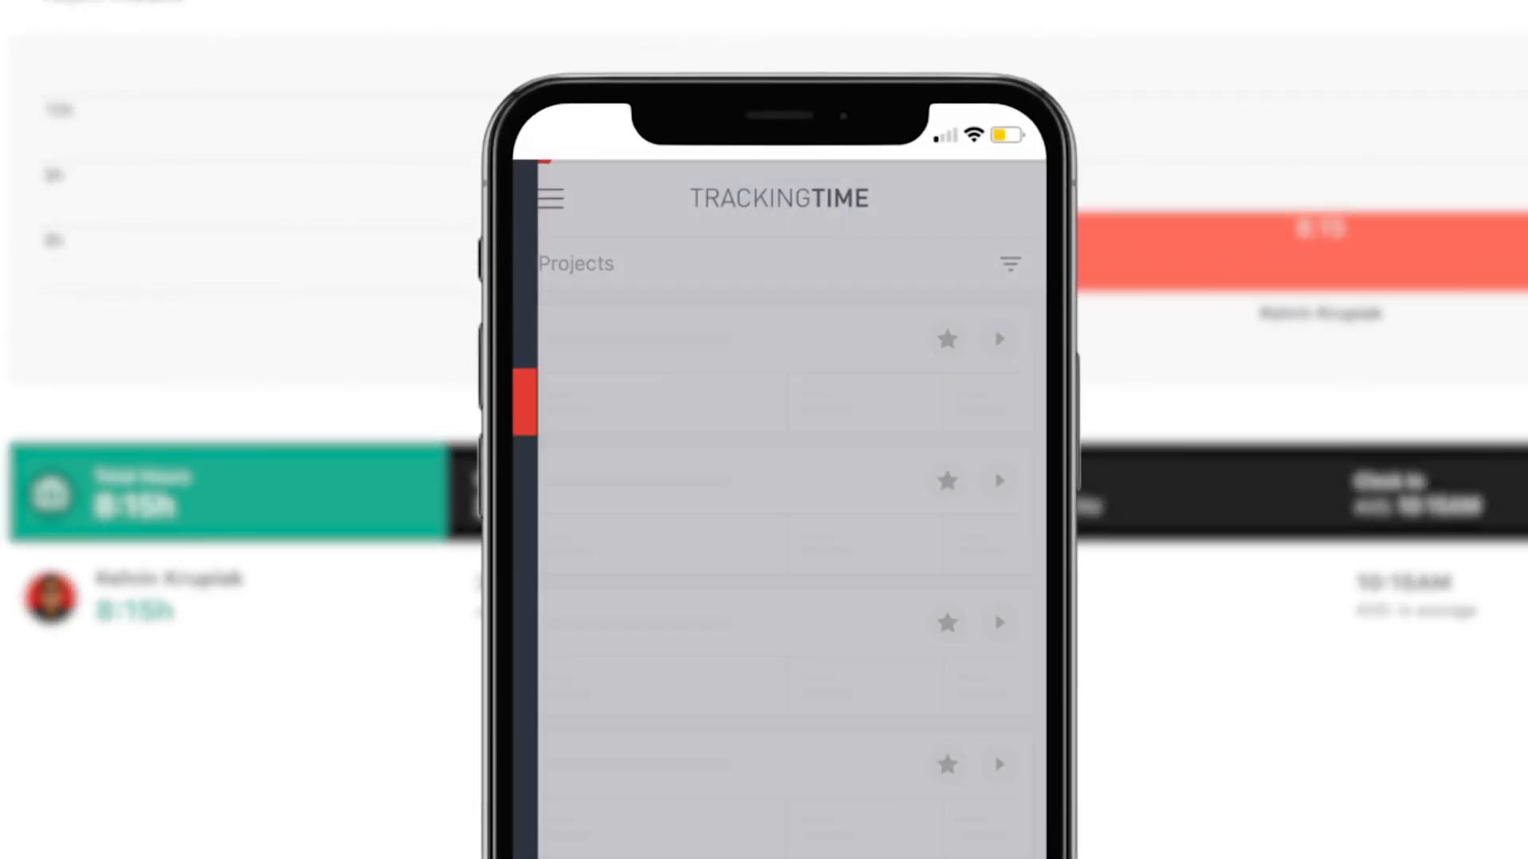
left_click(549, 199)
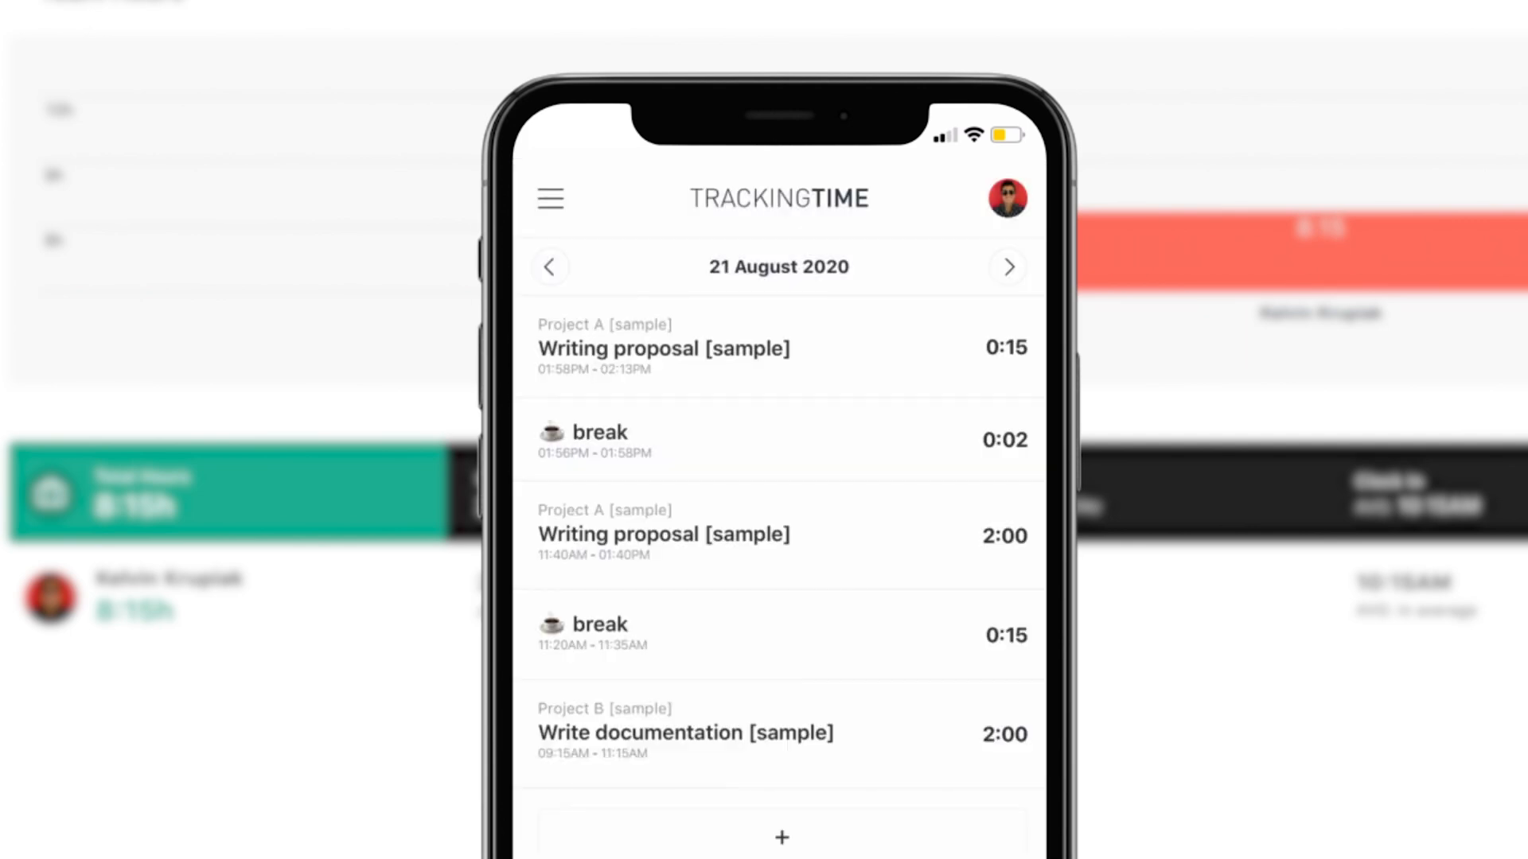
left_click(548, 199)
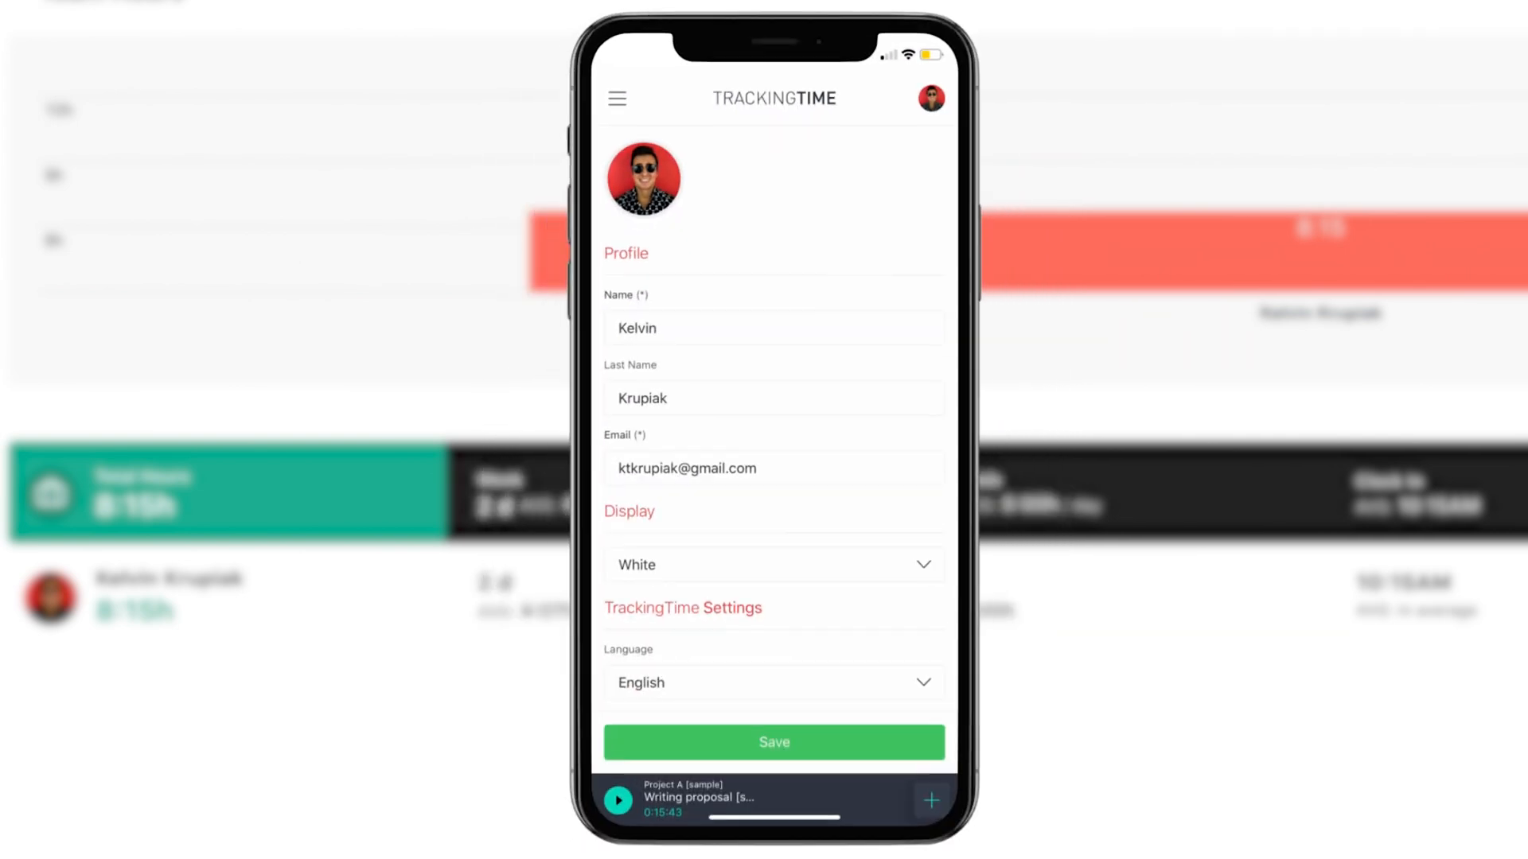
left_click(773, 564)
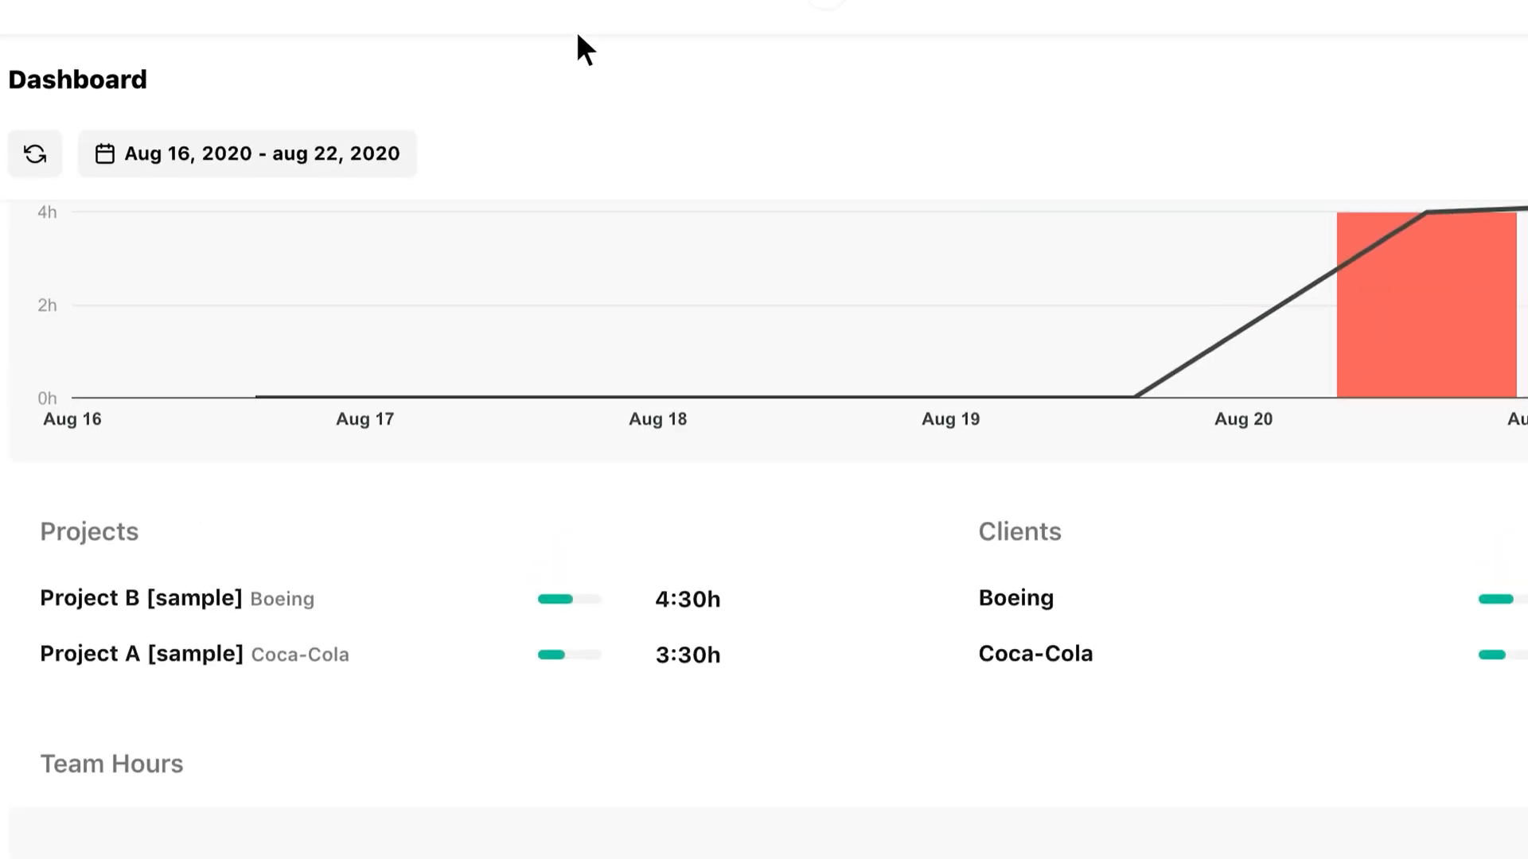
Show the Timesheets report from TrackingTime's Reports menu.
left_click(631, 40)
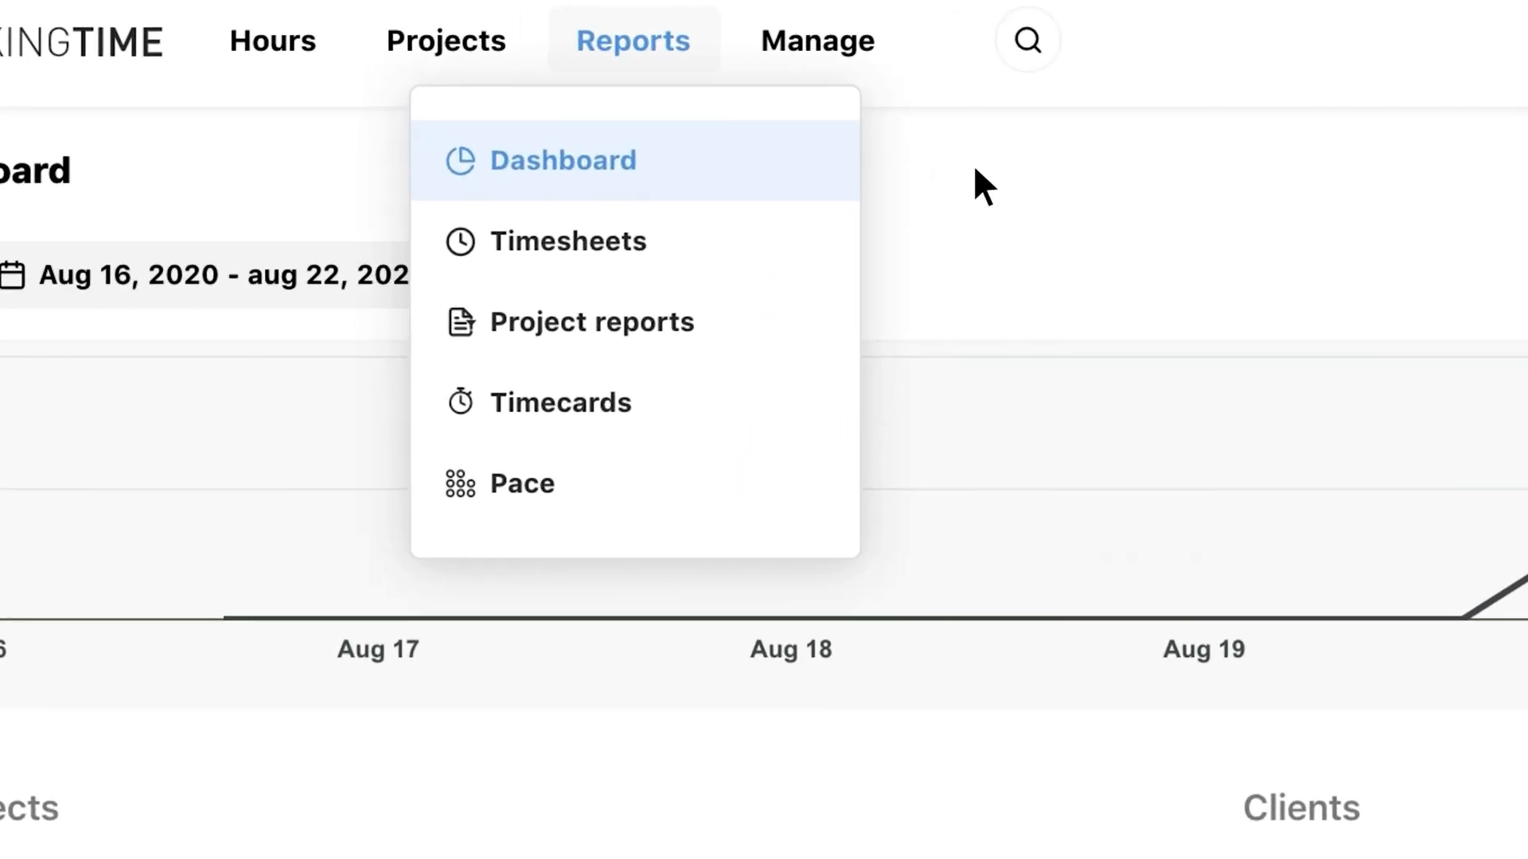
mouse_move(682, 255)
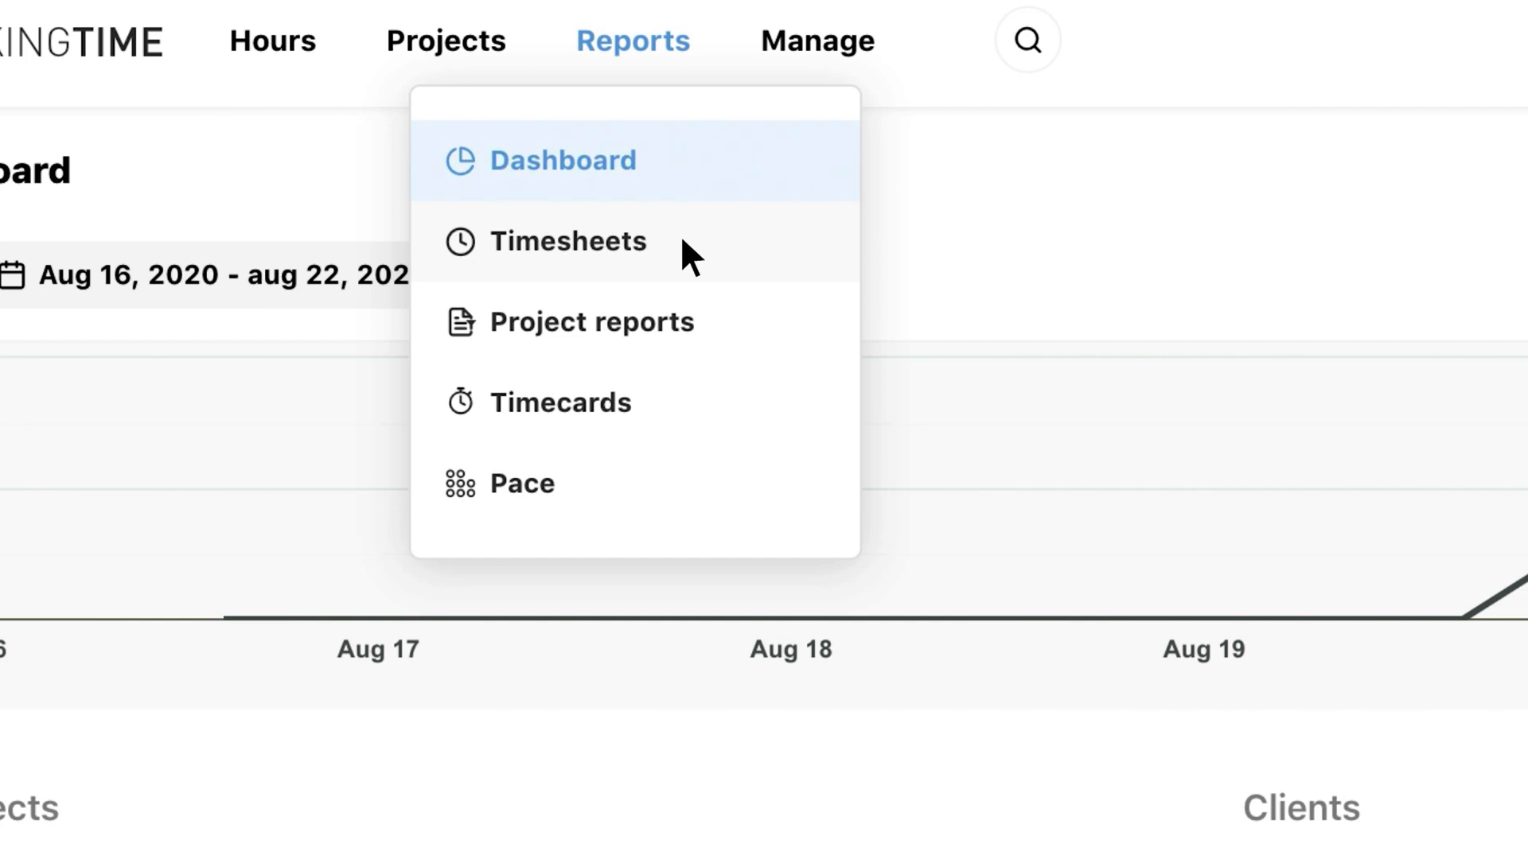
left_click(572, 242)
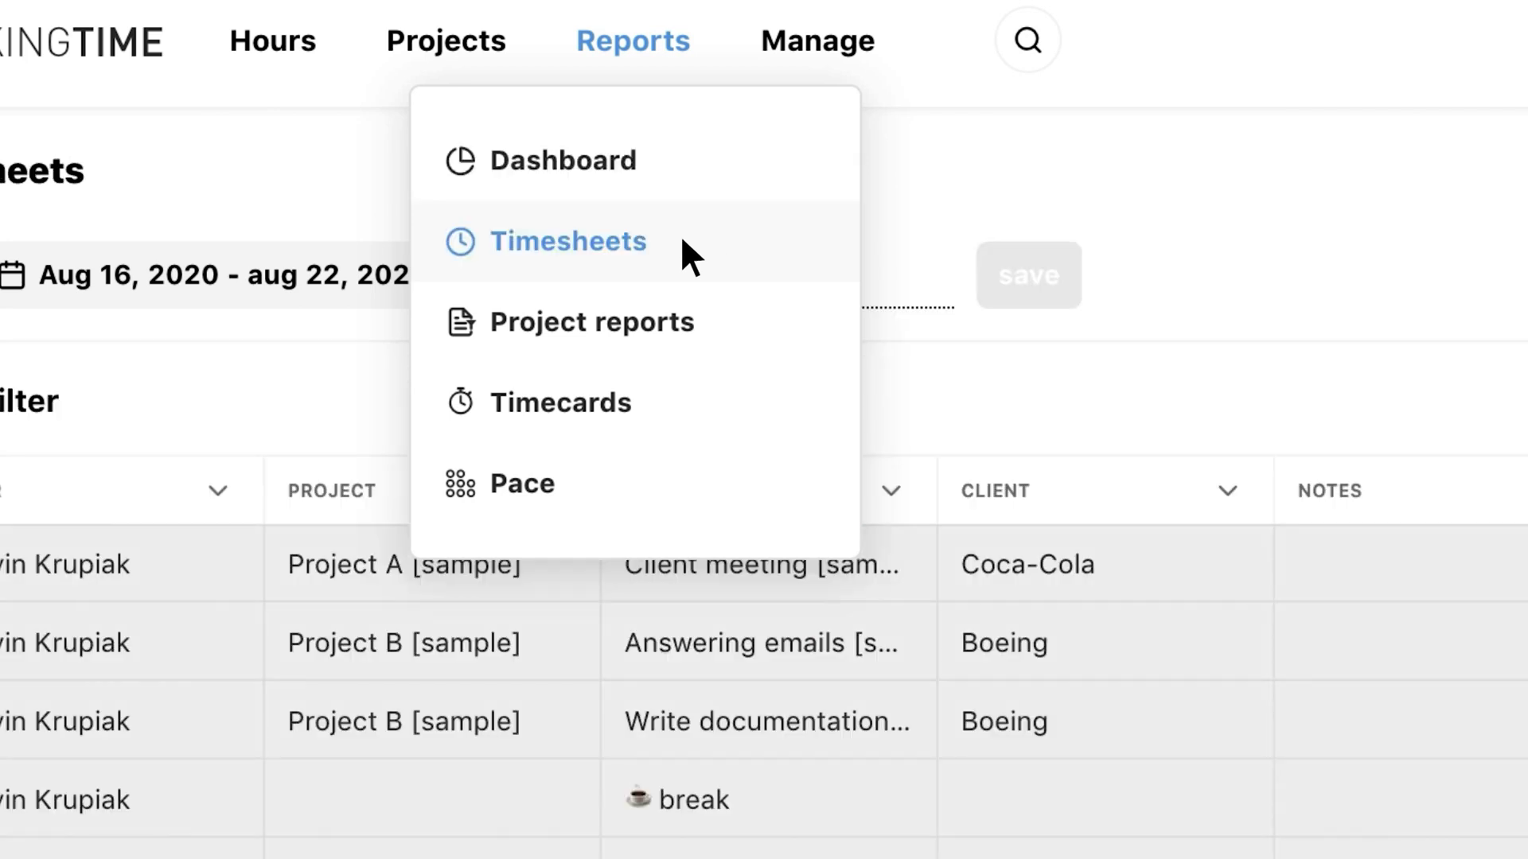
left_click(569, 242)
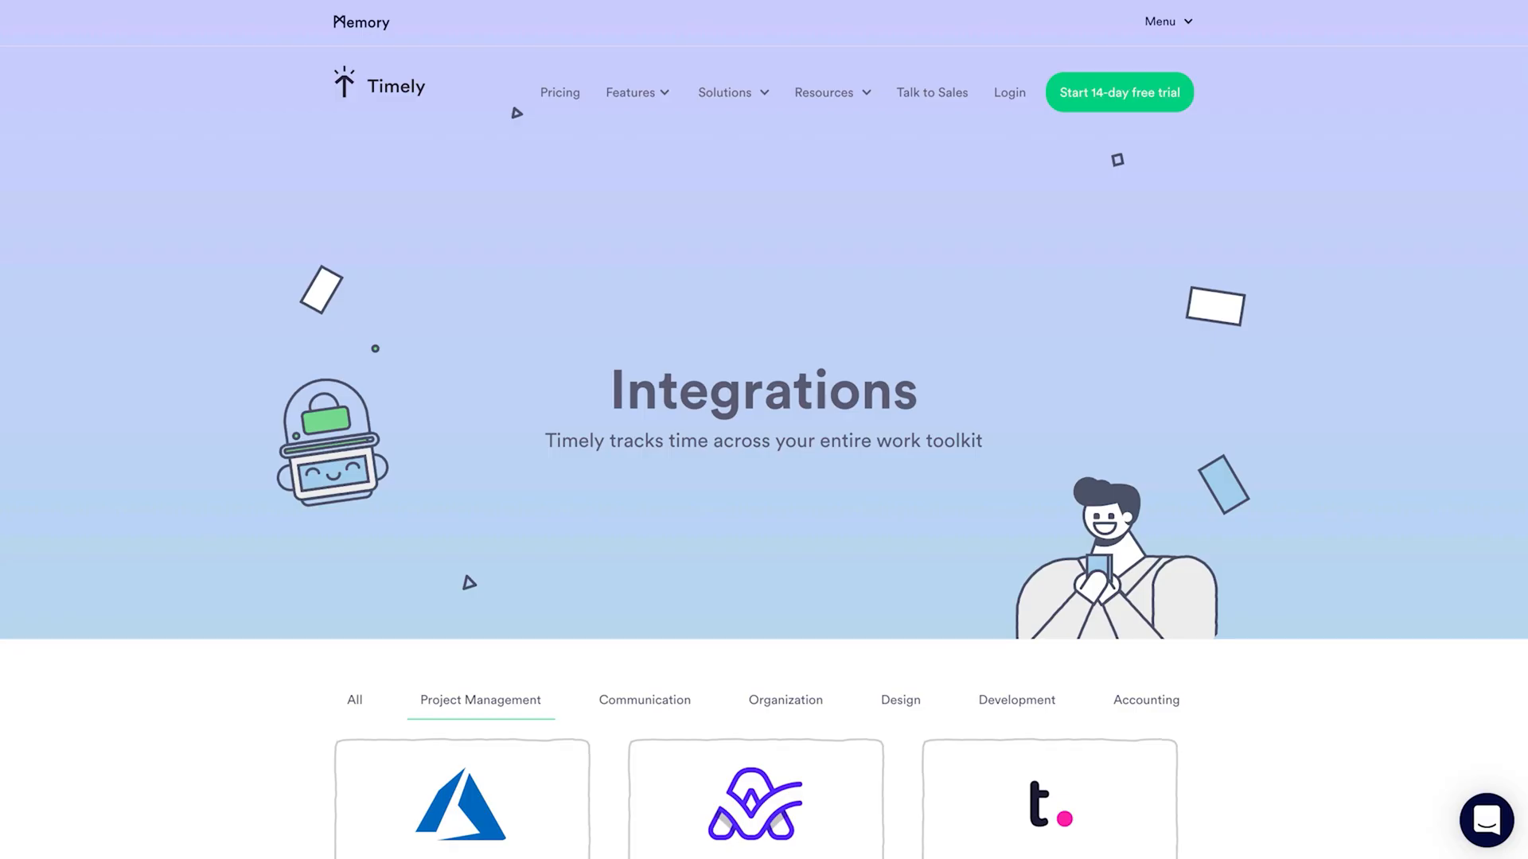
Scroll through Timely's Project Management cards: Azure AD, ActiveCollab, Teamwork, Monday.com.
scroll("down", 3)
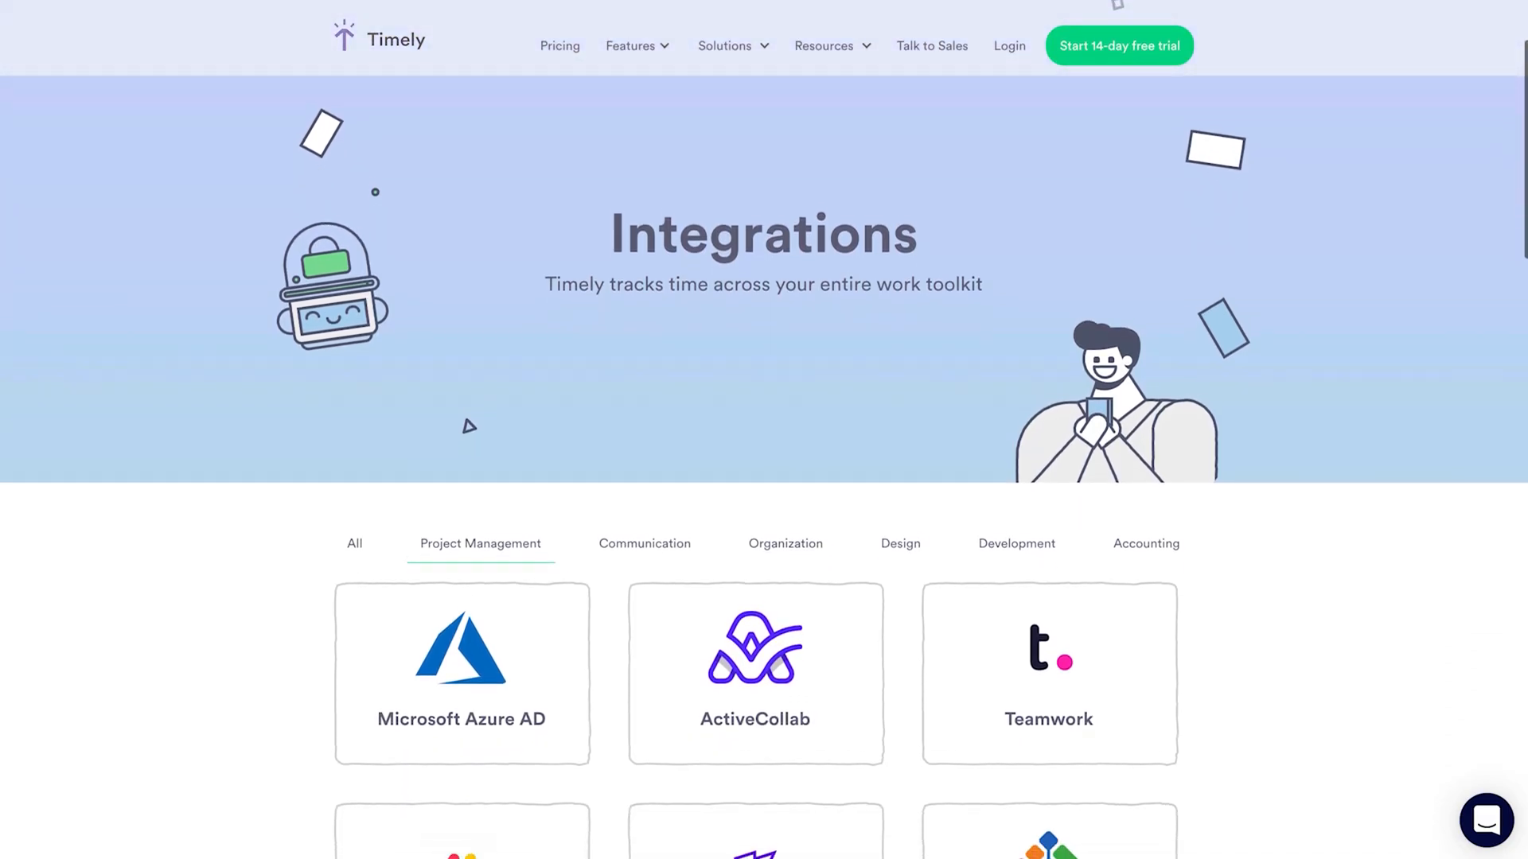
scroll("down", 3)
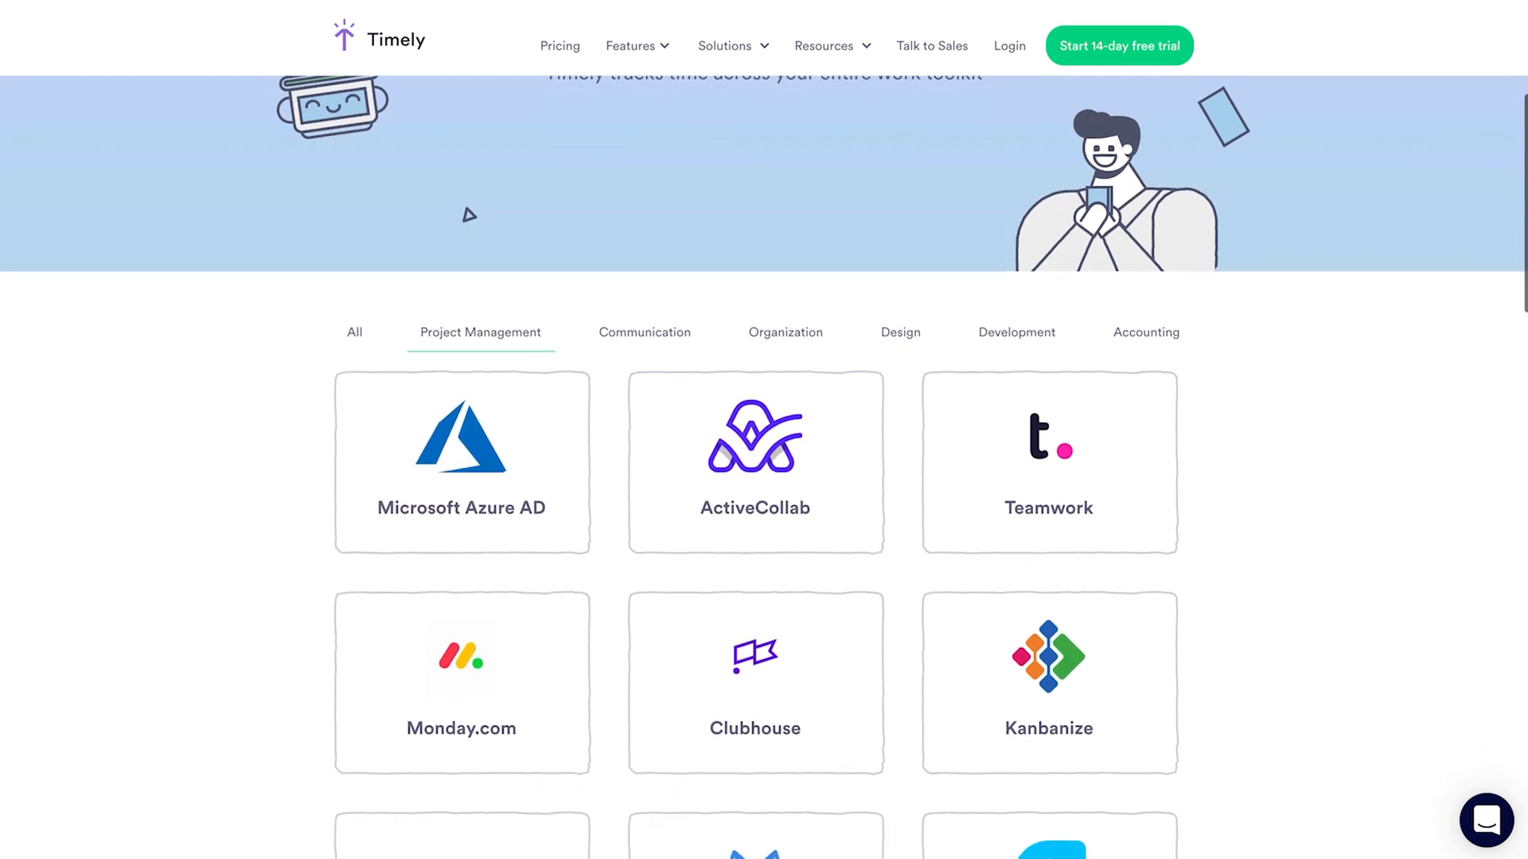
scroll("down", 3)
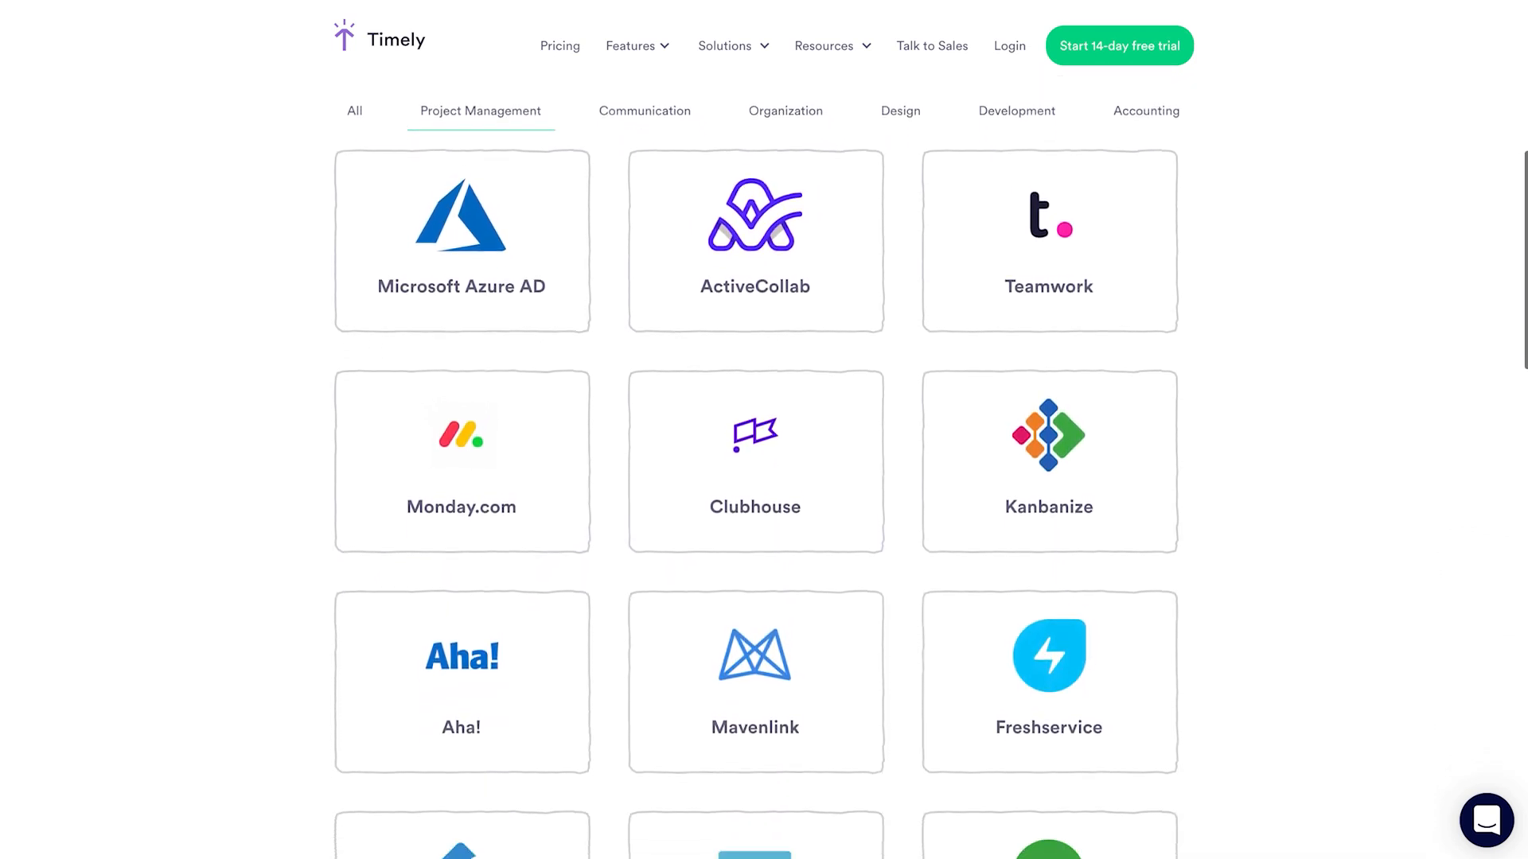
scroll("down", 3)
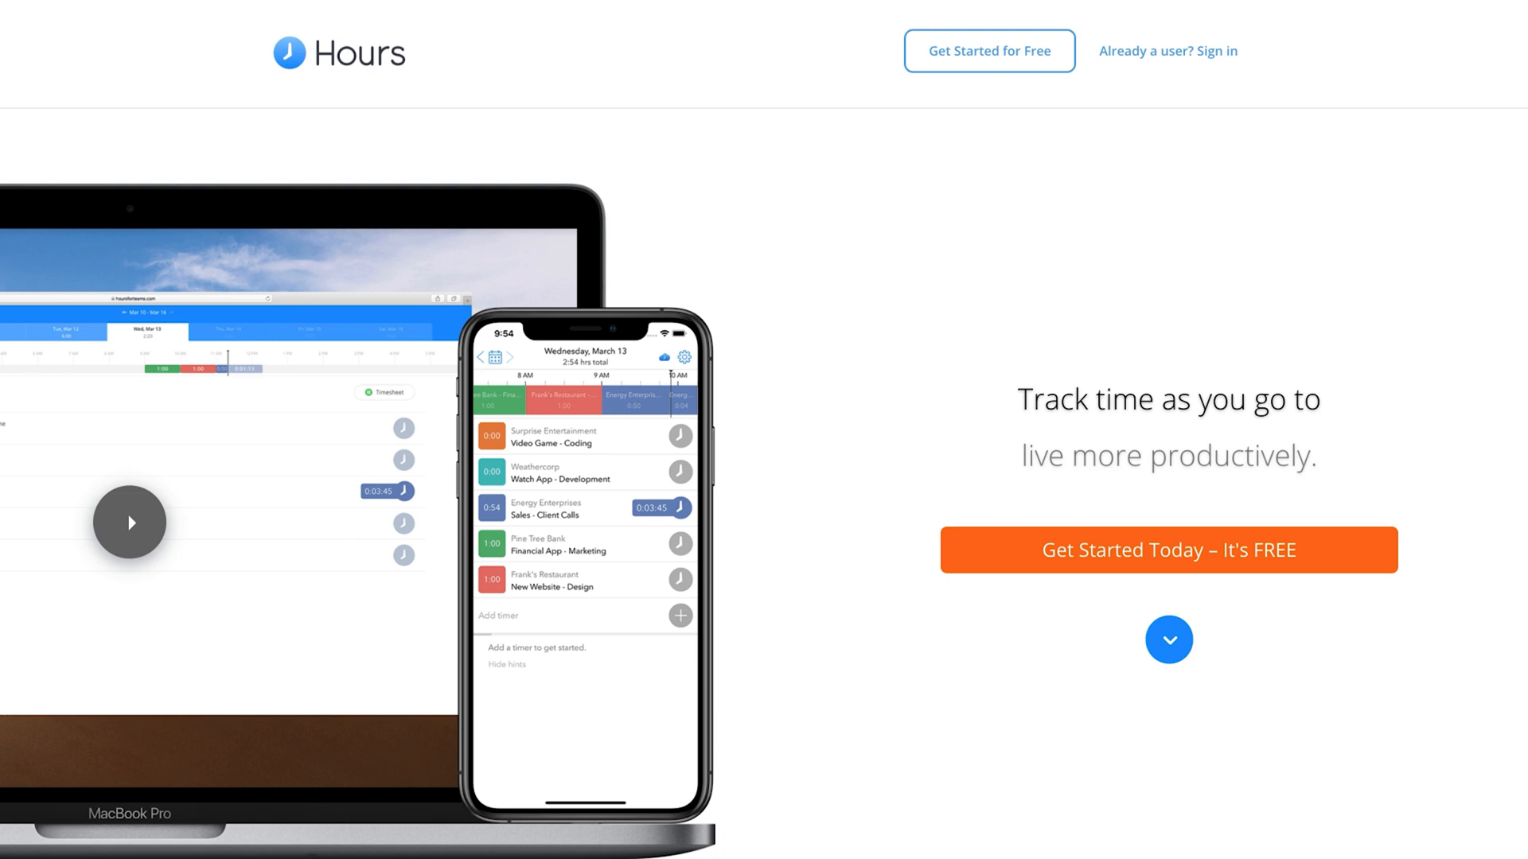
Visit the Hours Reports, Download and Settings pages, then return to Timers.
scroll("down", 3)
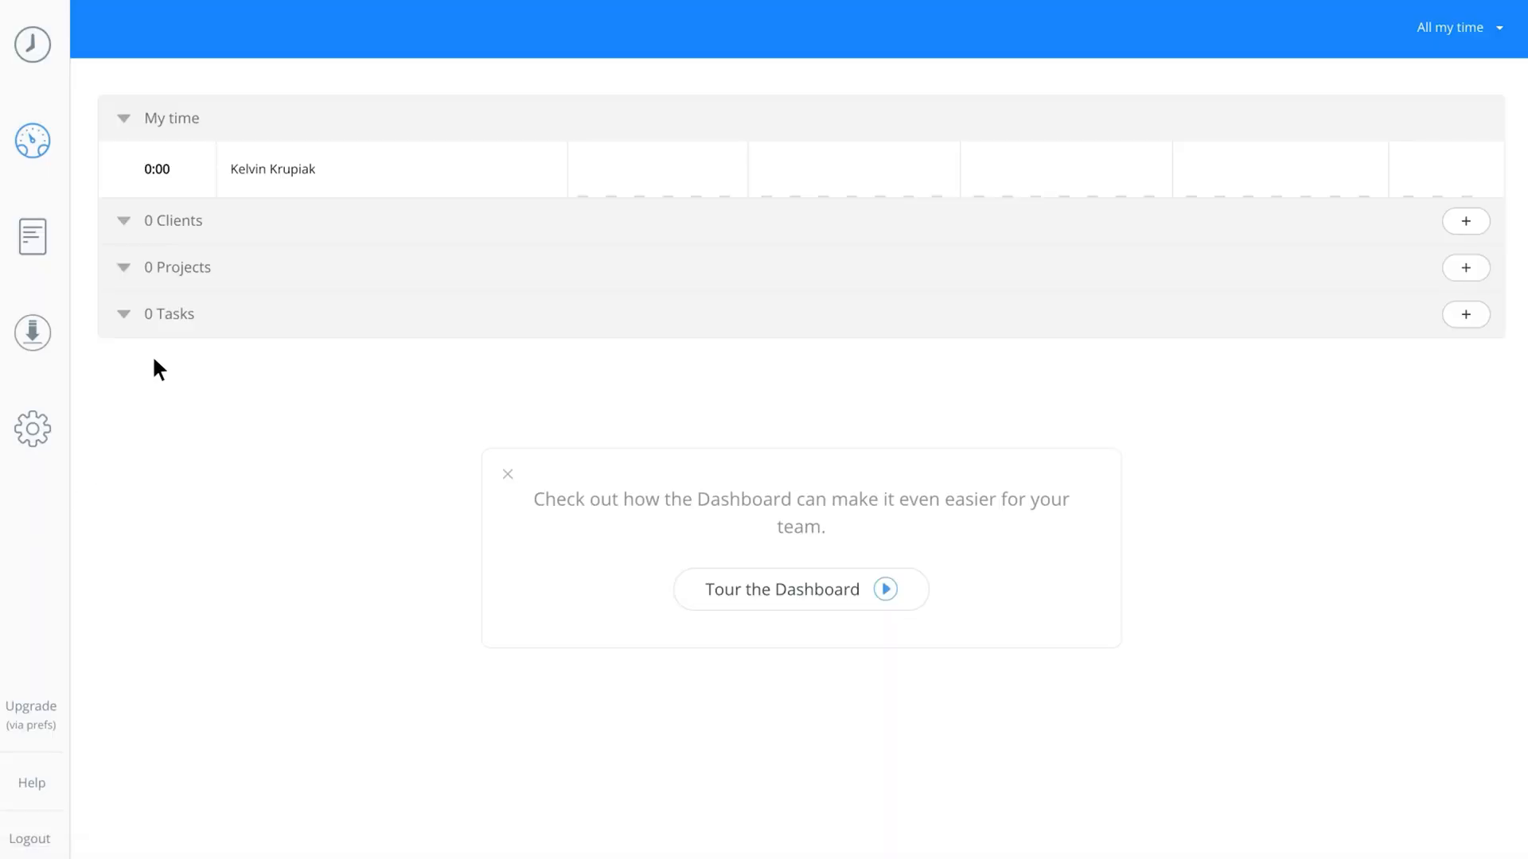
left_click(31, 237)
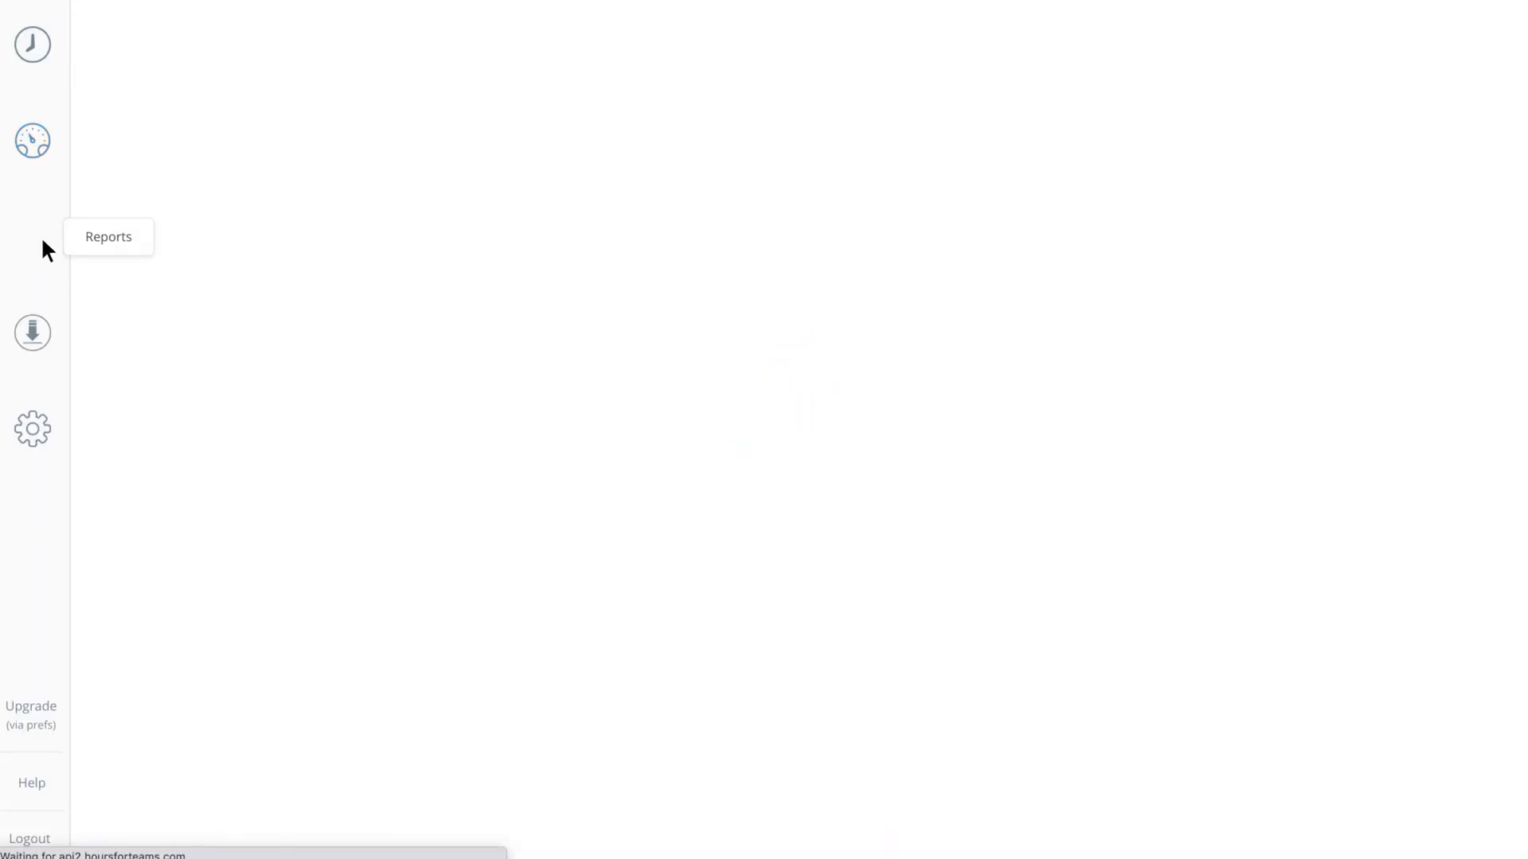
left_click(32, 236)
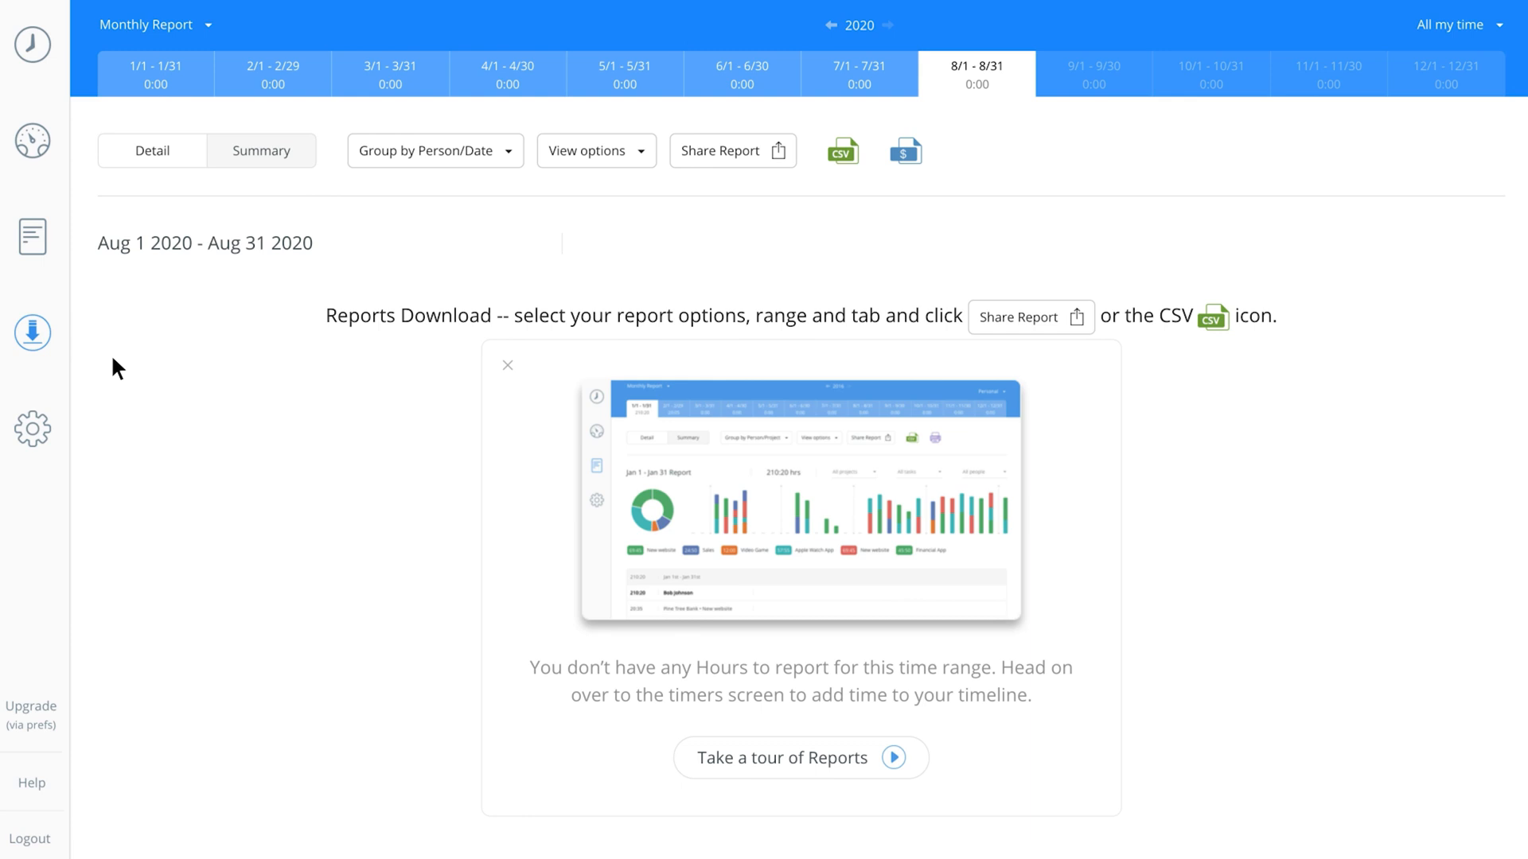
left_click(32, 429)
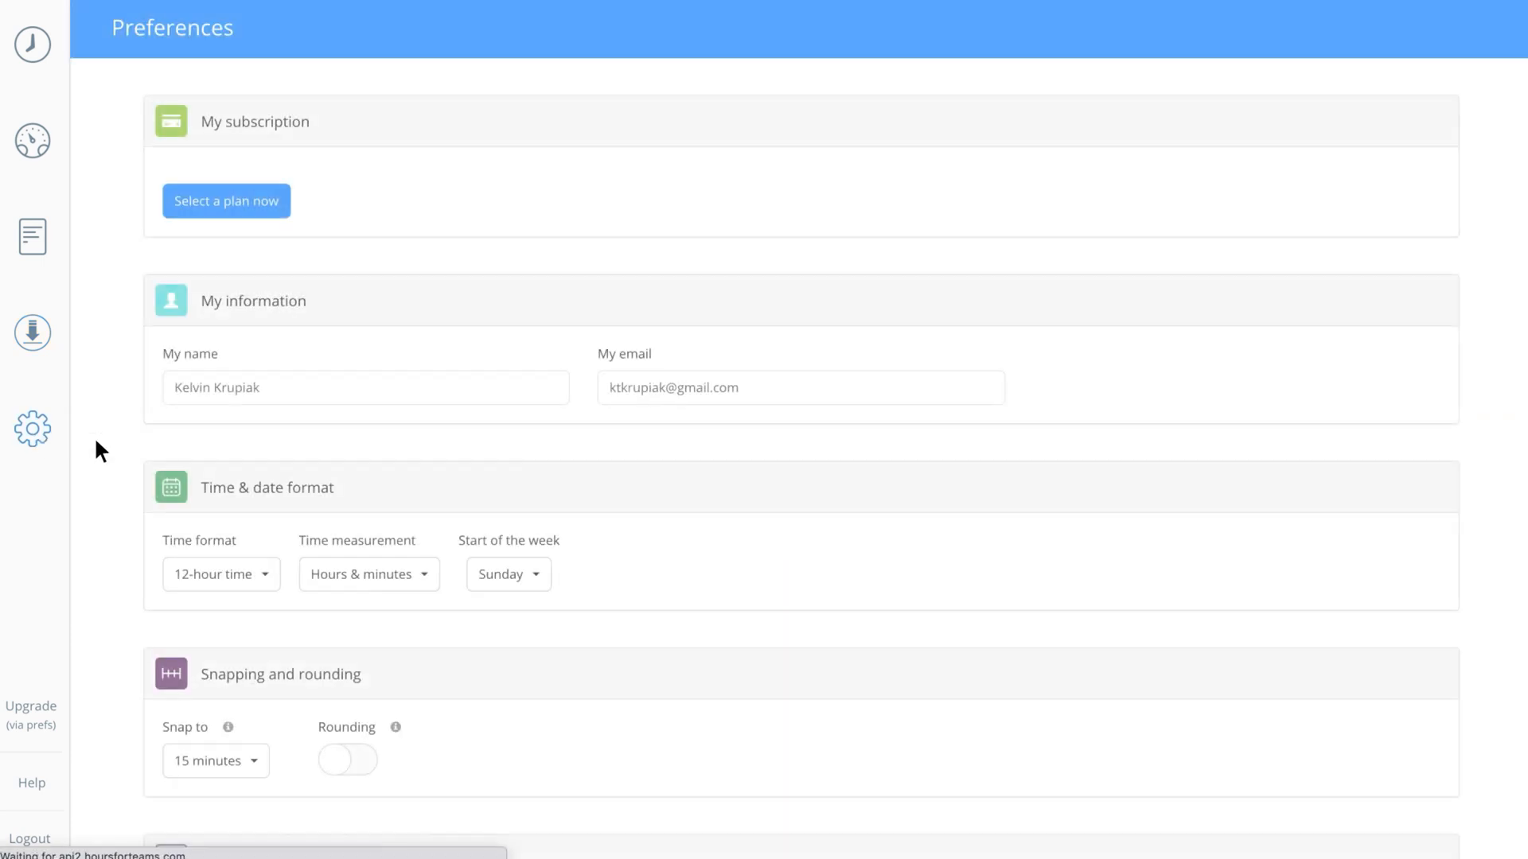
mouse_move(32, 44)
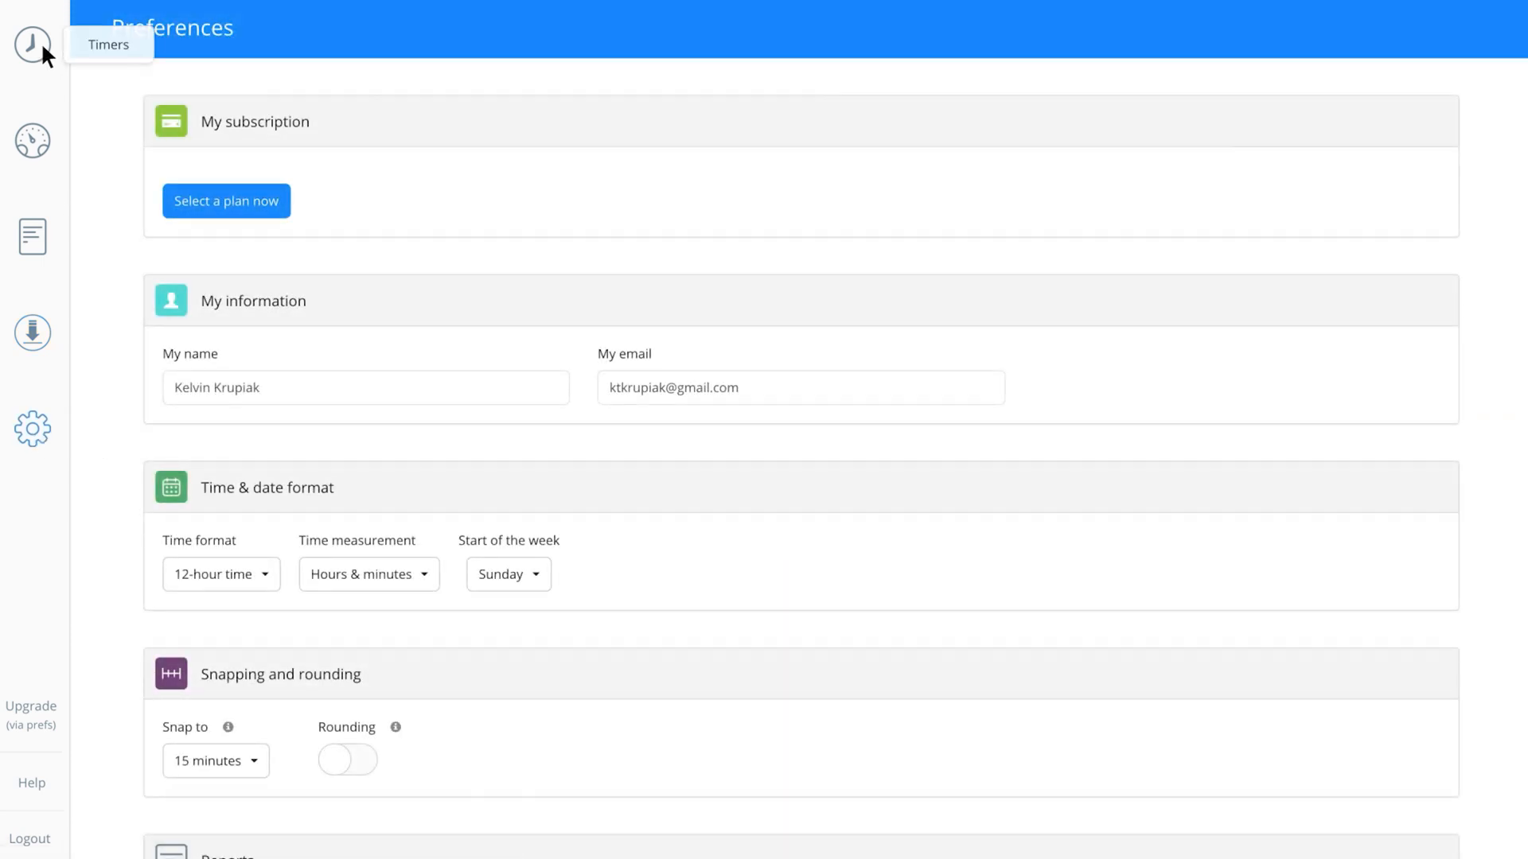
left_click(32, 43)
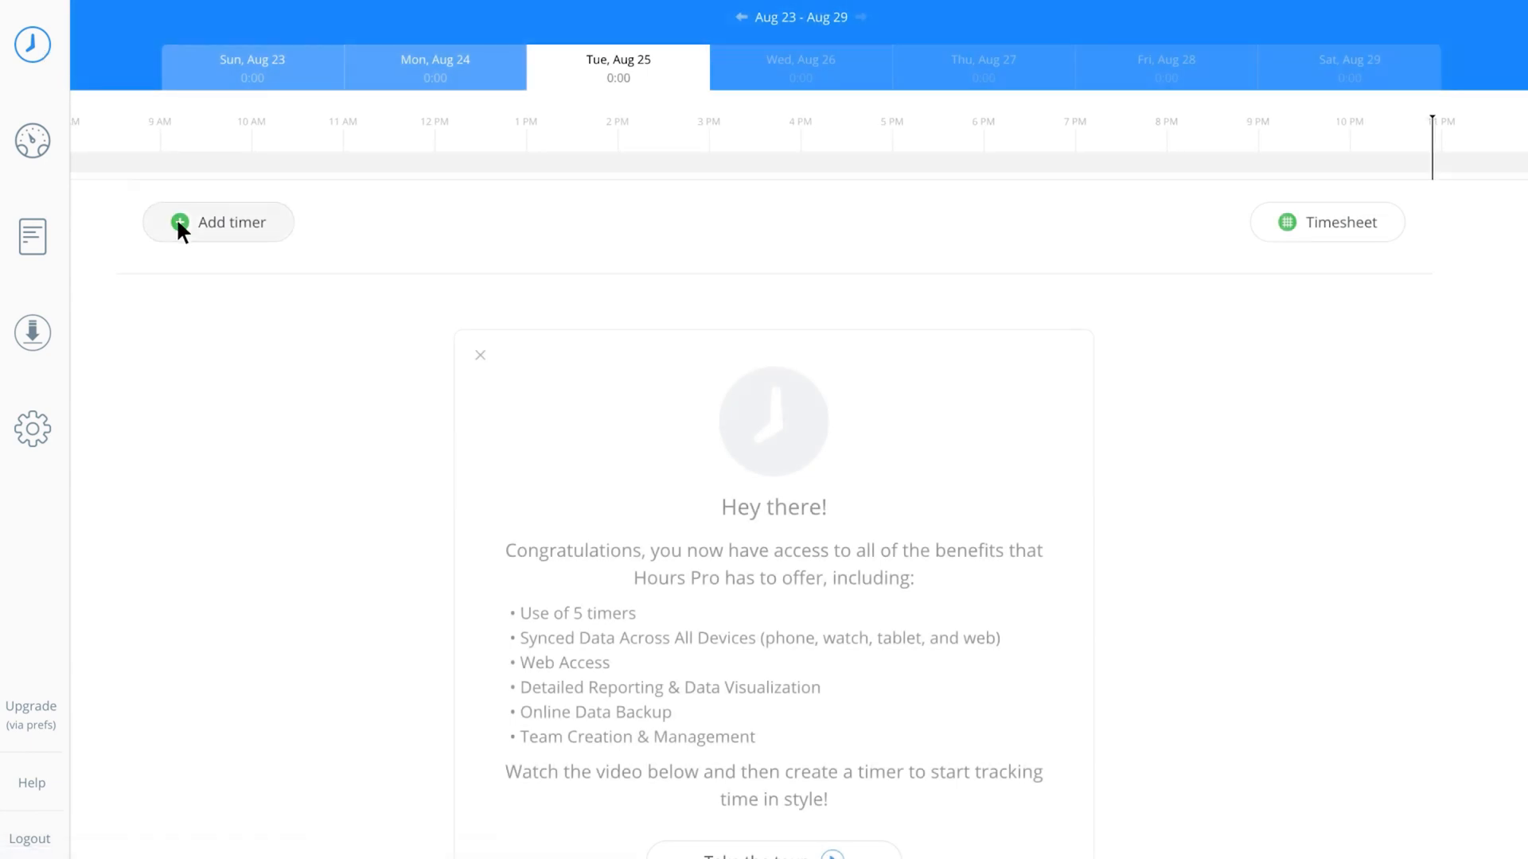
Add and start a timer: Everest client, Video Production project, On Location Shoot task.
left_click(218, 222)
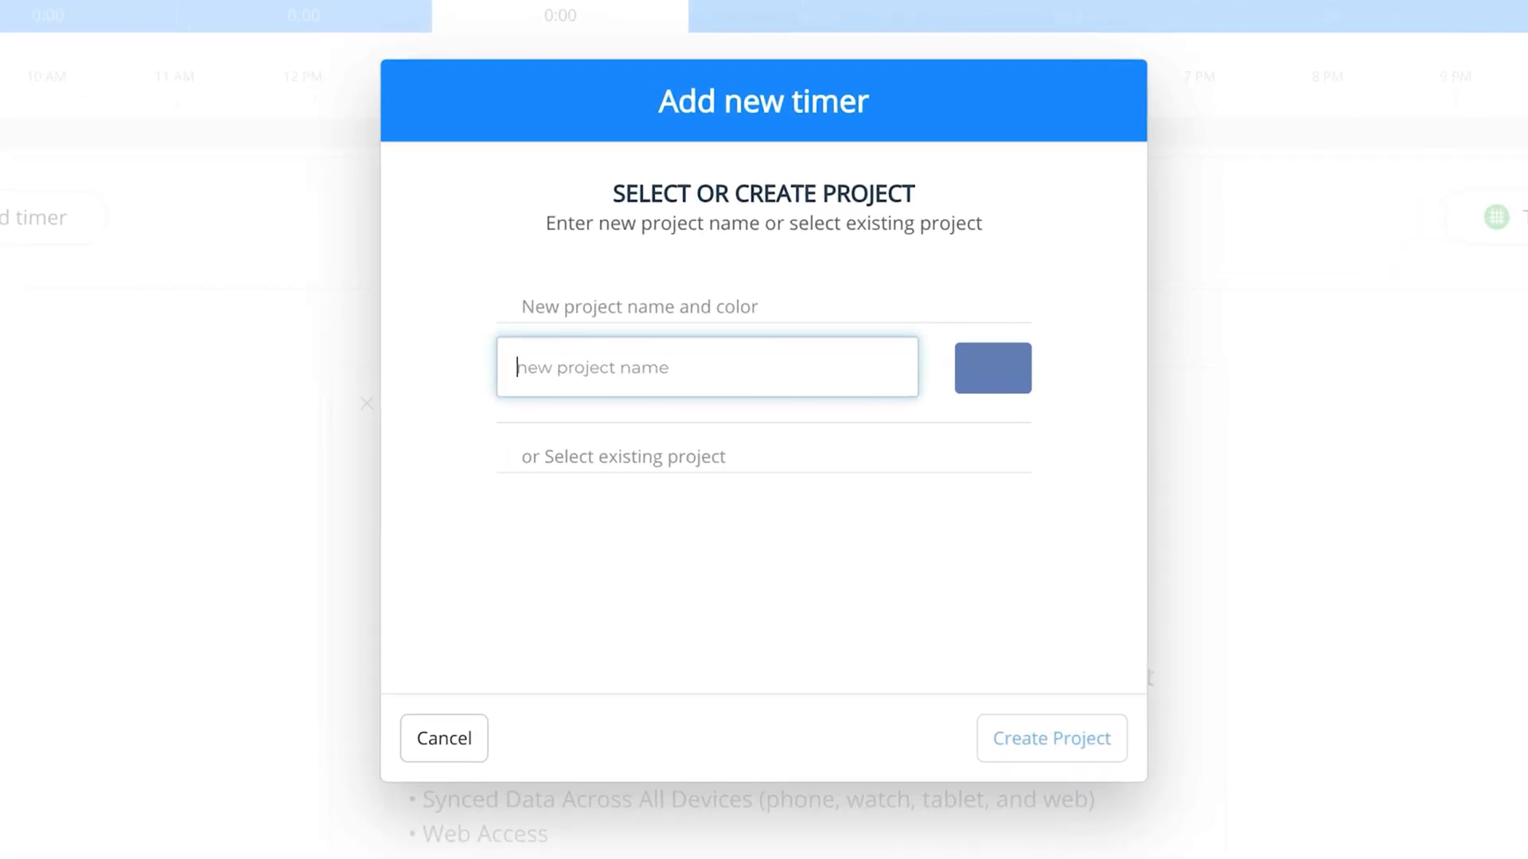
type("Video Production")
type("Everest")
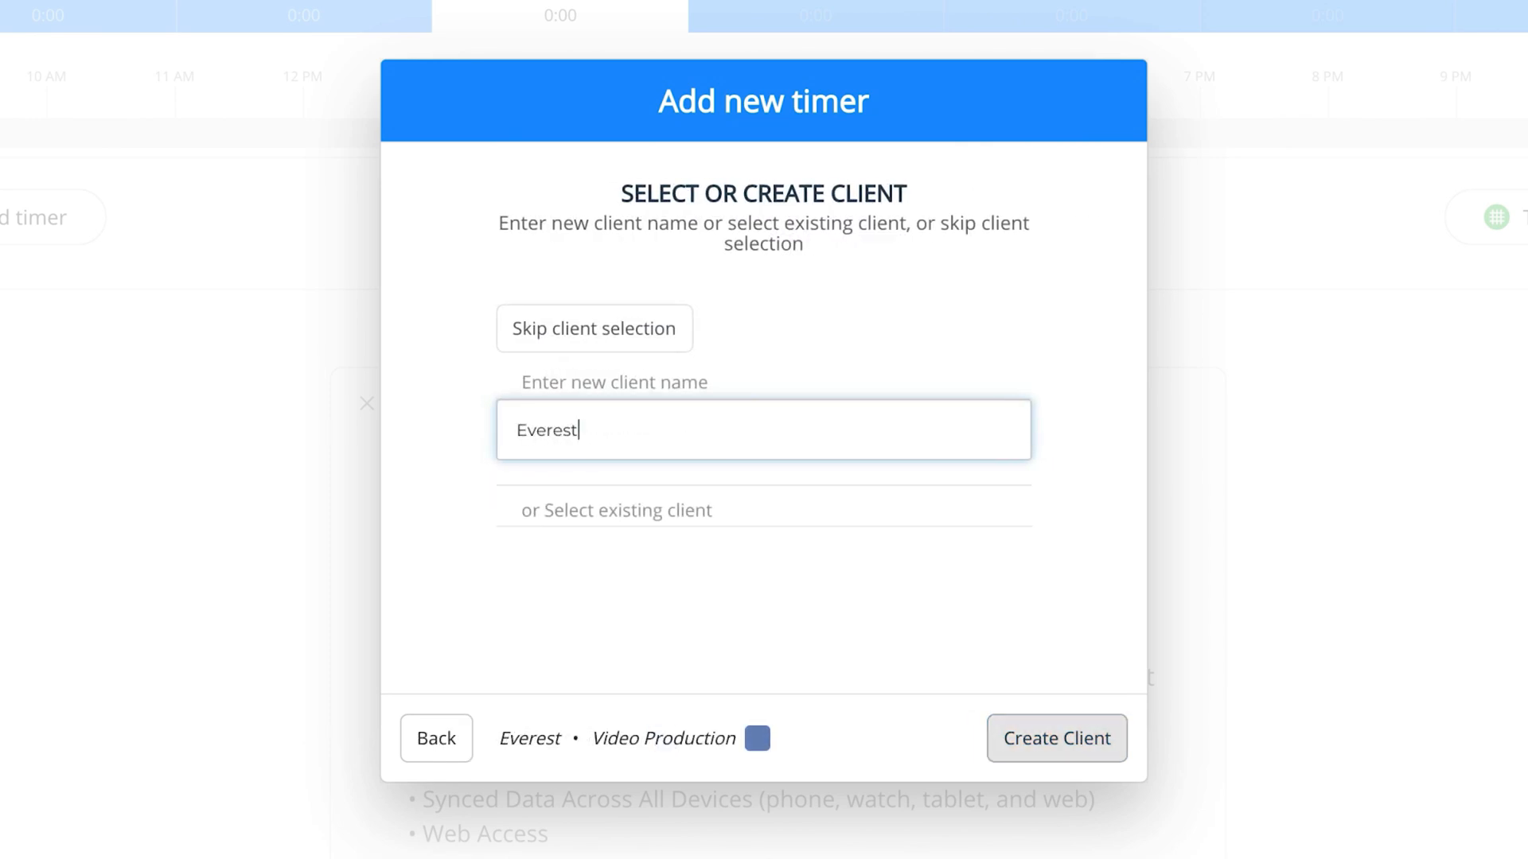
left_click(1056, 739)
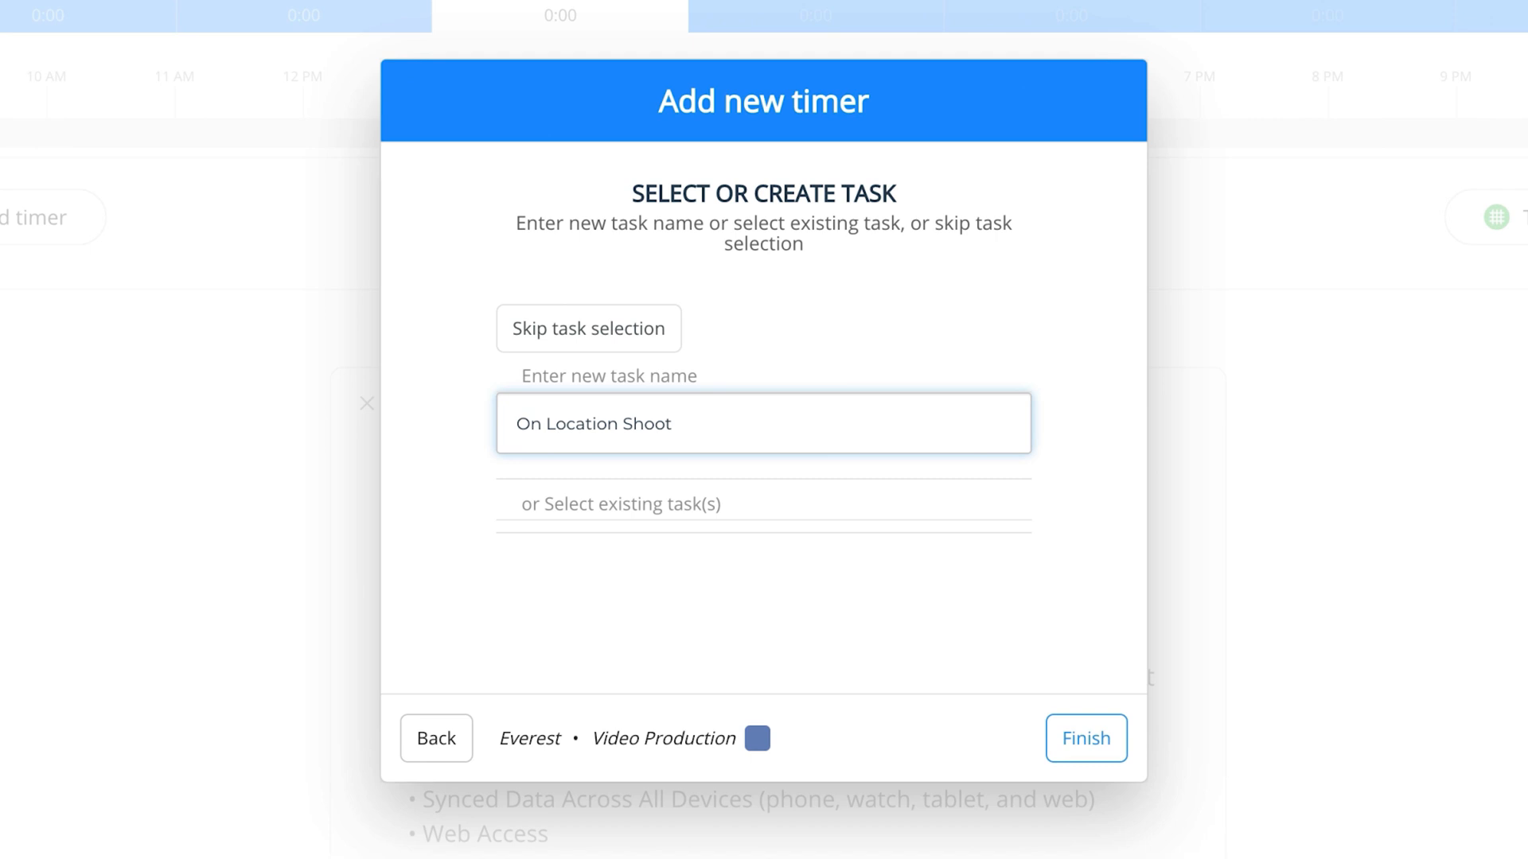
left_click(1085, 738)
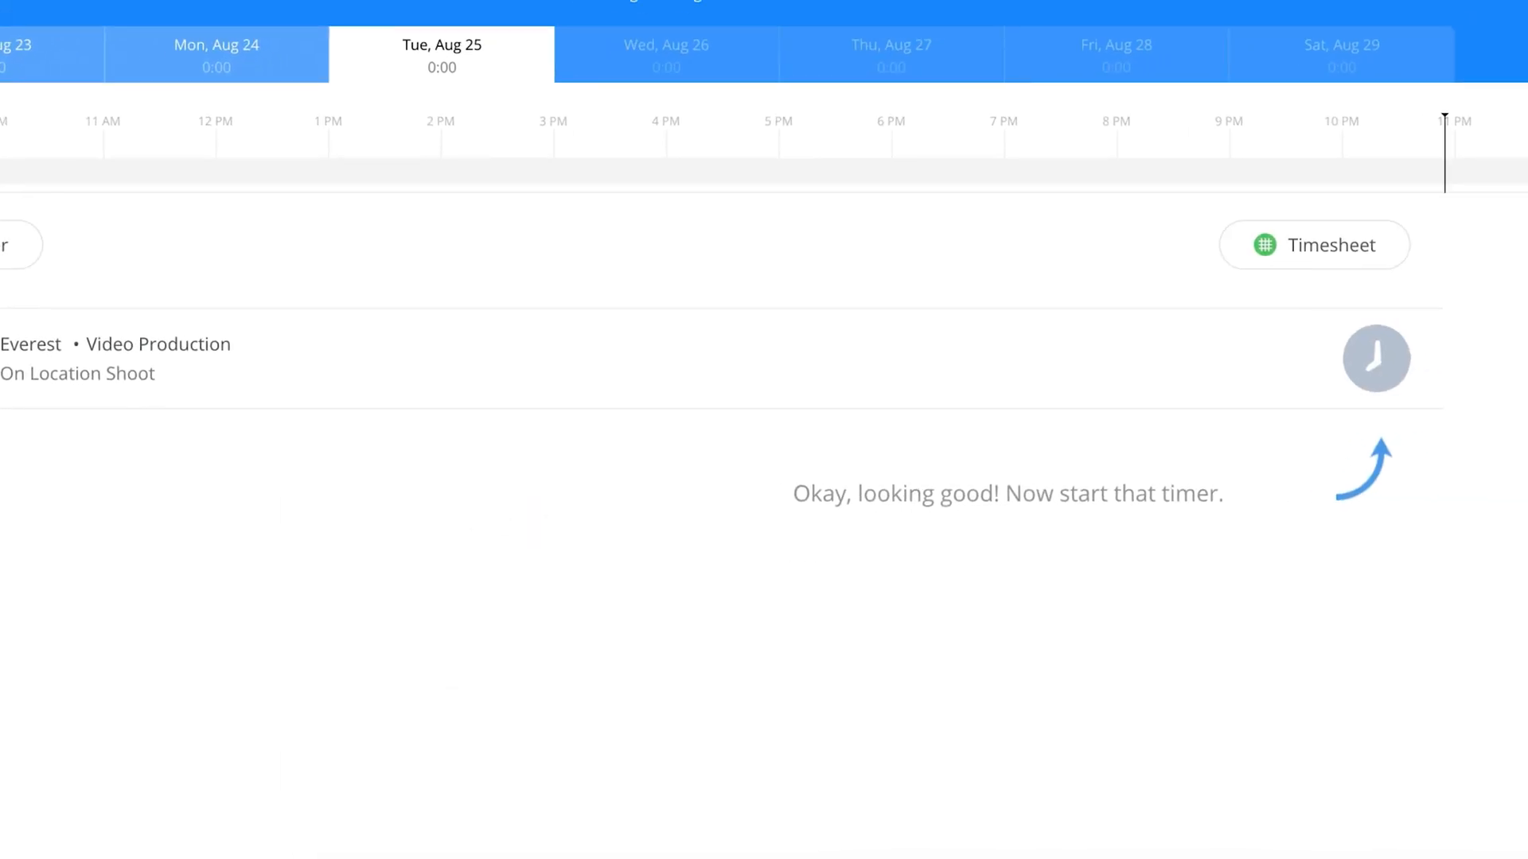
left_click(1376, 357)
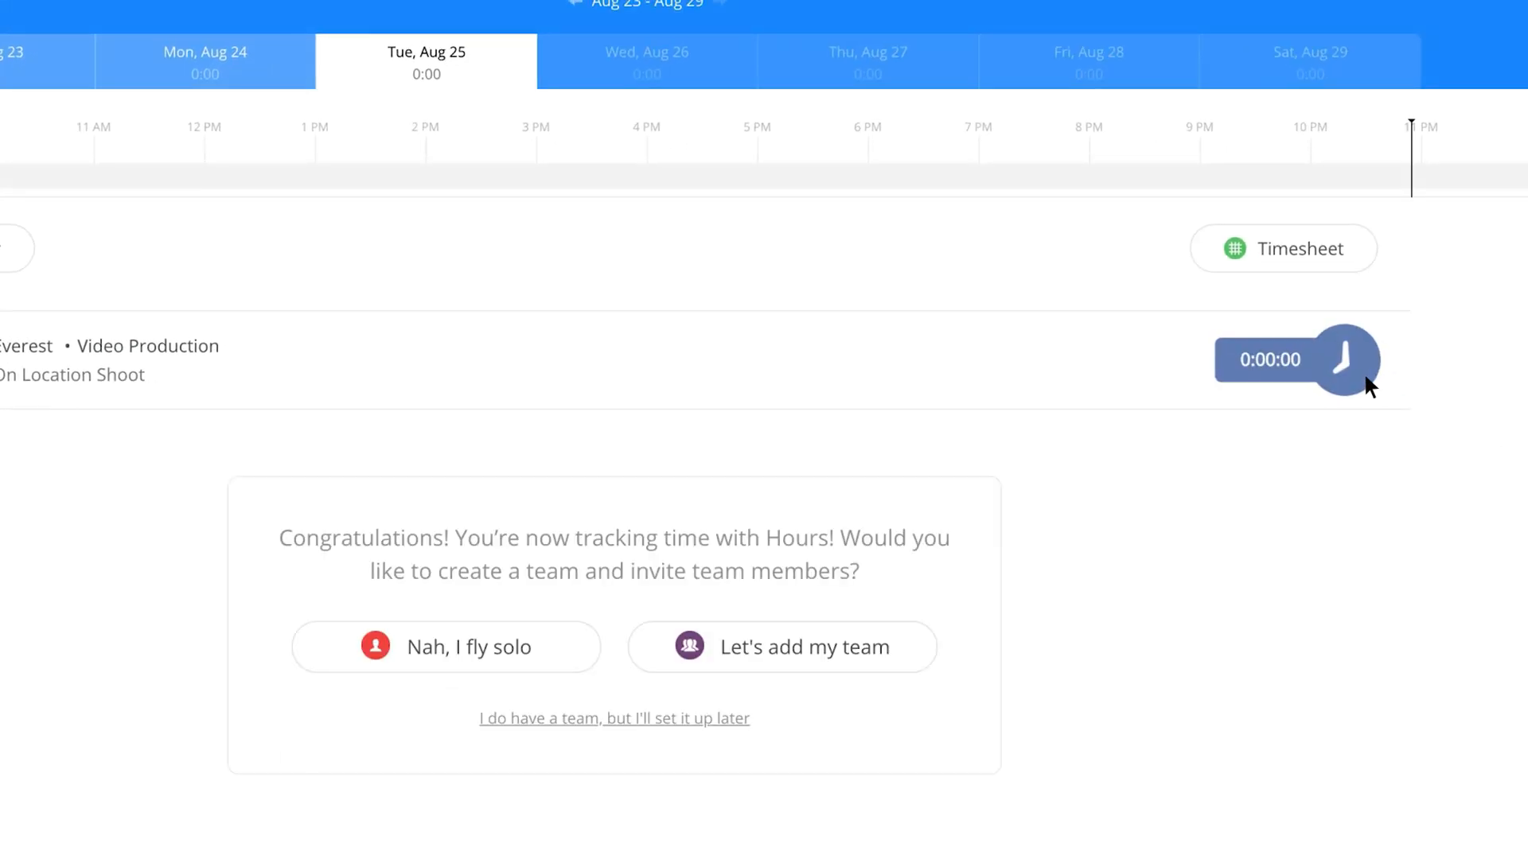